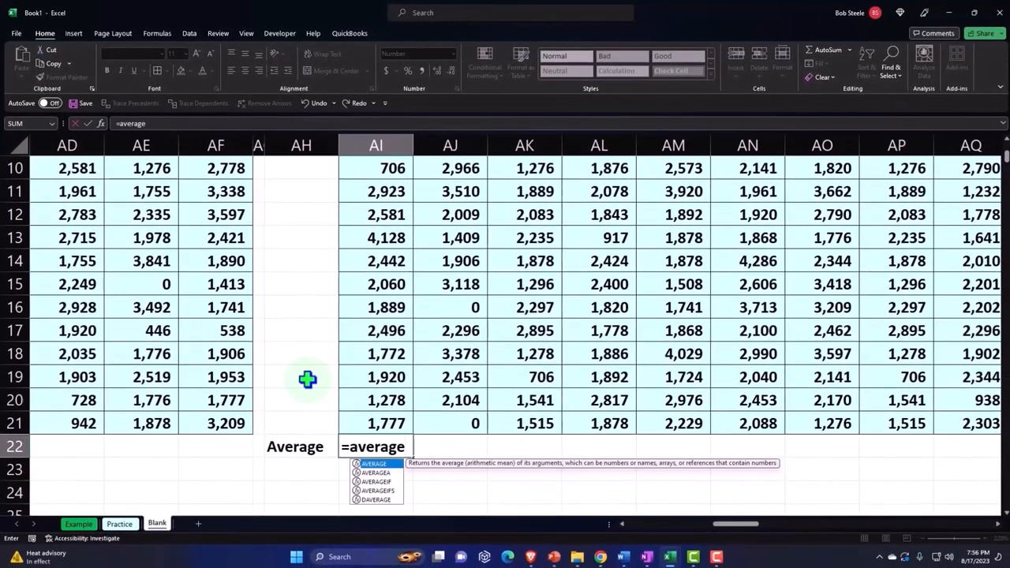
Enter =AVERAGE(AI2:AI21) in AI22 to average Sample 1, returning 2,174
{"action": "left_click", "coordinate": [376, 423]}
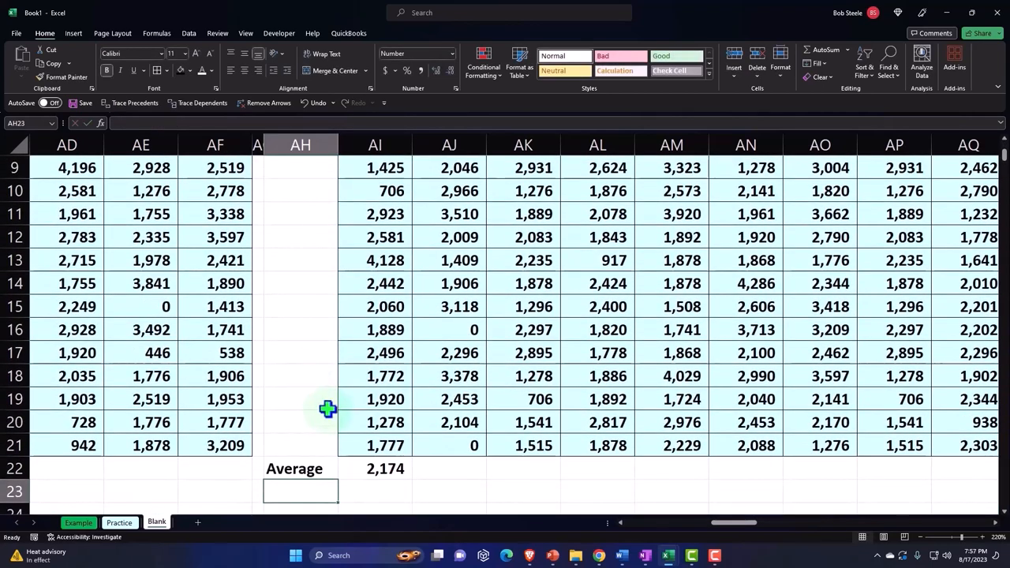
{"action": "mouse_move", "coordinate": [695, 513]}
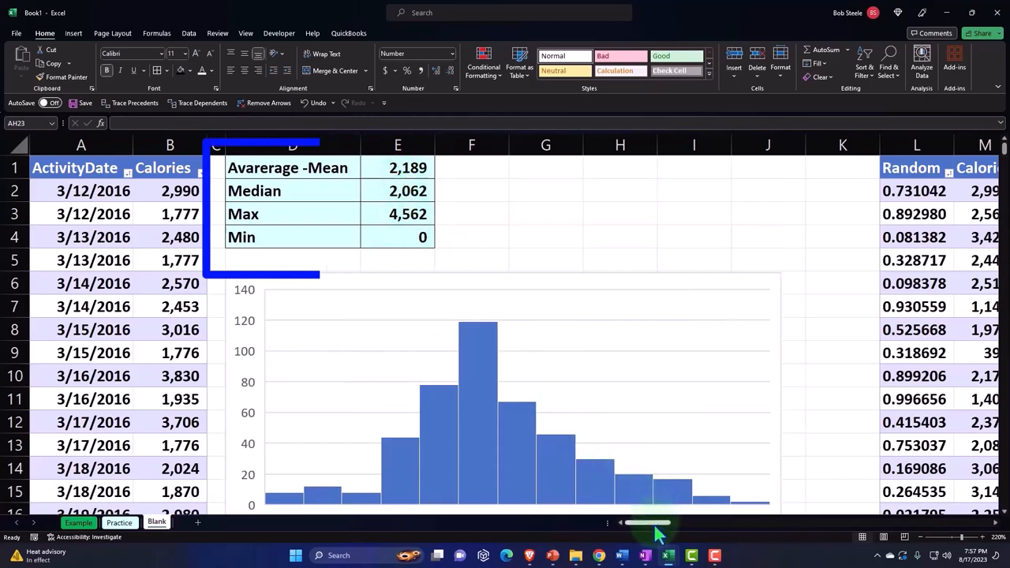
{"action": "scroll", "scroll_direction": "right", "scroll_amount": 3}
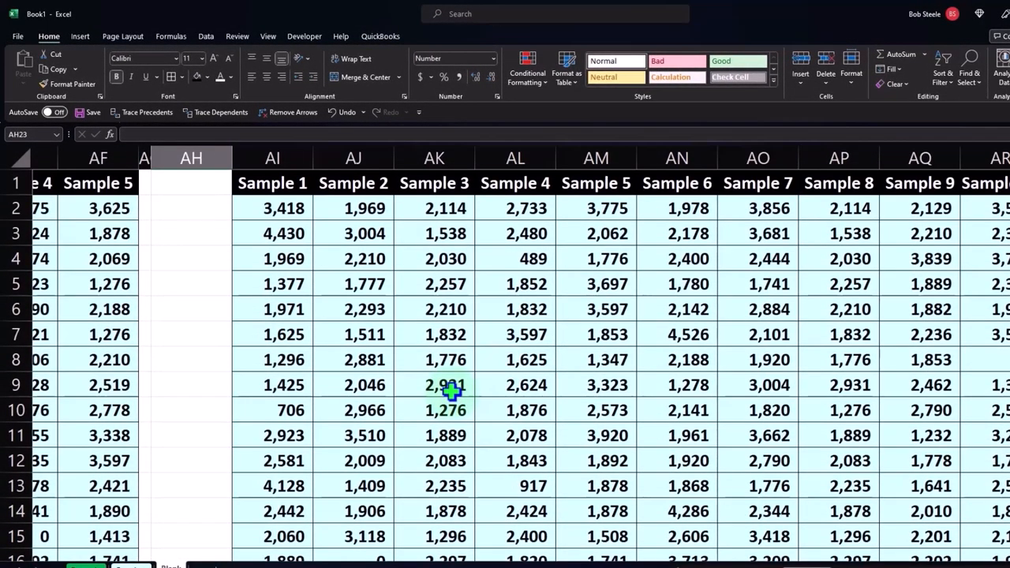
Fill the AI22 average formula right across row 22 to DE22 for every sample
{"action": "scroll", "scroll_direction": "down", "scroll_amount": 3}
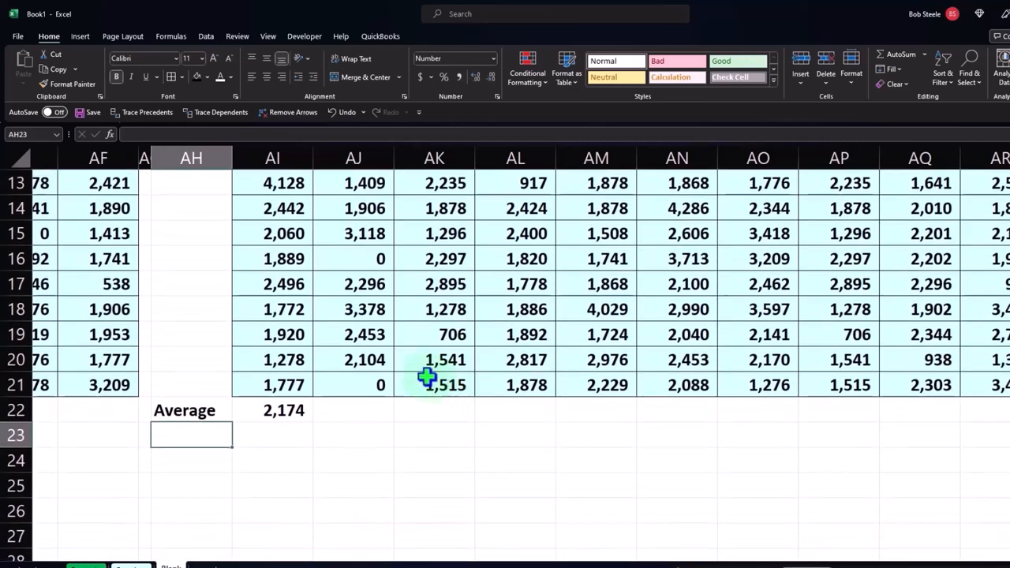
{"action": "left_click", "coordinate": [272, 411]}
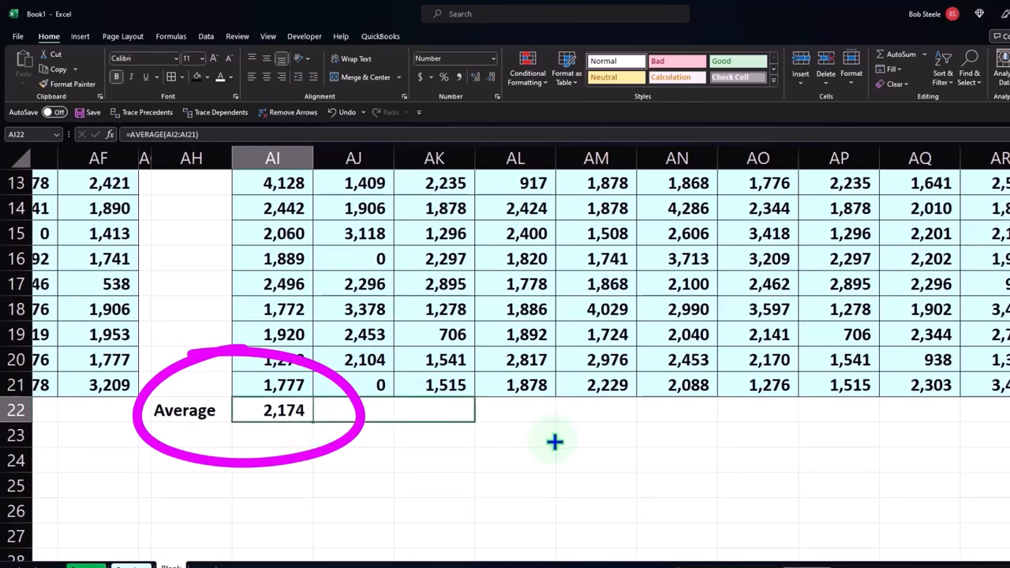
{"action": "scroll", "scroll_direction": "right", "scroll_amount": 3}
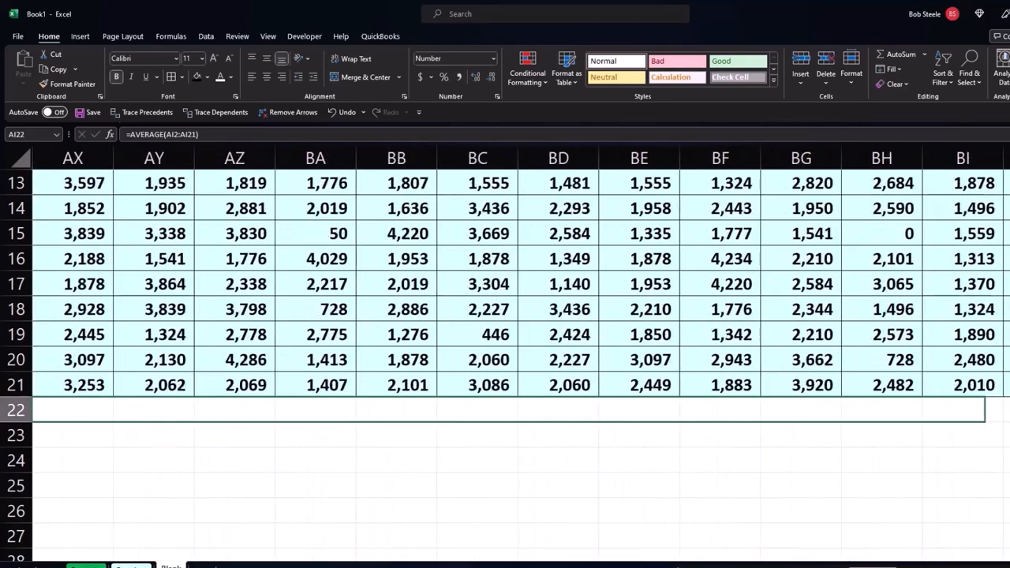
{"action": "scroll", "scroll_direction": "right", "scroll_amount": 3}
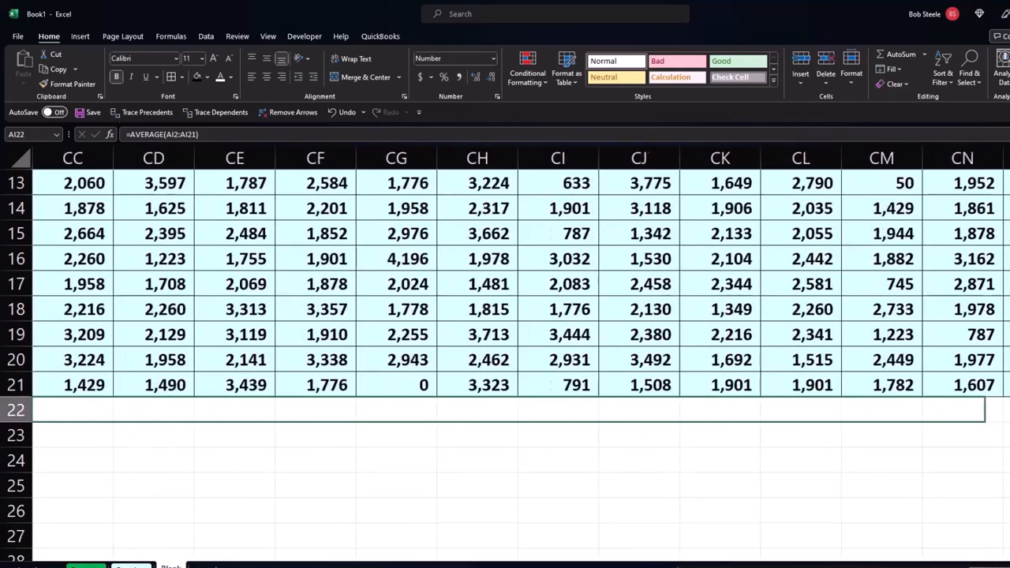
{"action": "scroll", "scroll_direction": "right", "scroll_amount": 3}
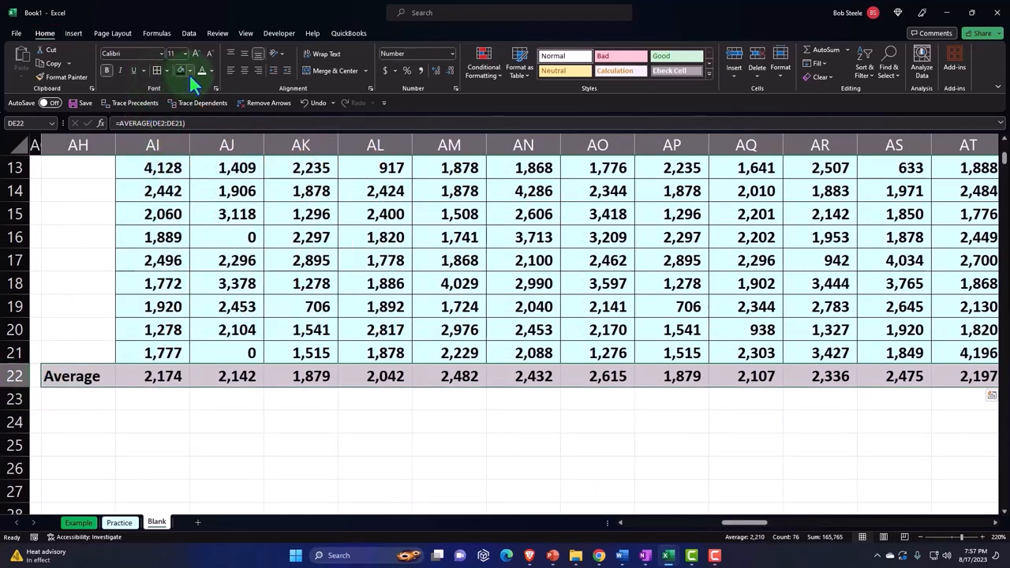
Shade row 22 dark blue with white font so the averages stand out
{"action": "left_click", "coordinate": [188, 69]}
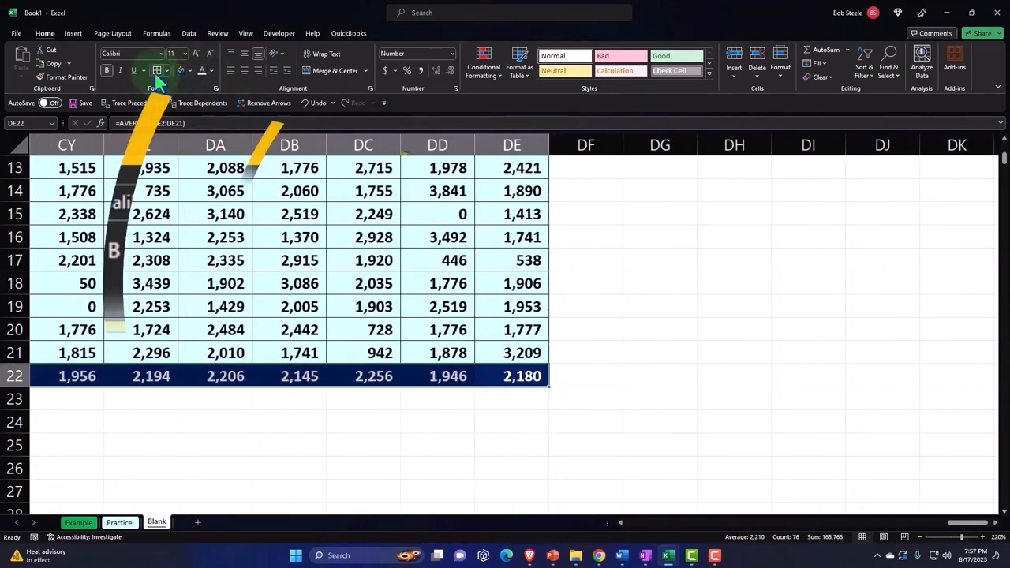
{"action": "left_click", "coordinate": [585, 423]}
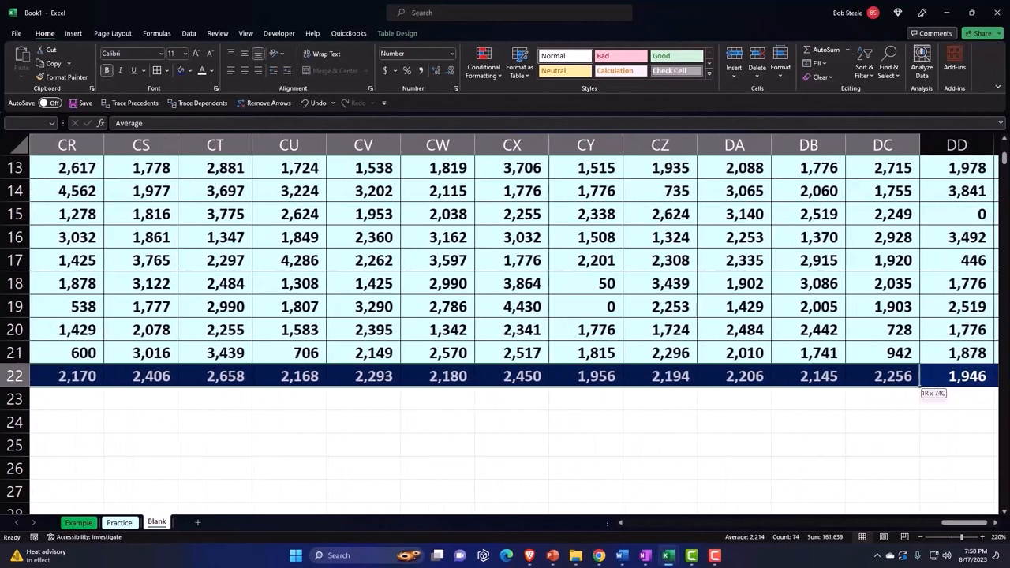
{"action": "scroll", "scroll_direction": "right", "scroll_amount": 3}
{"action": "type", "text": "0"}
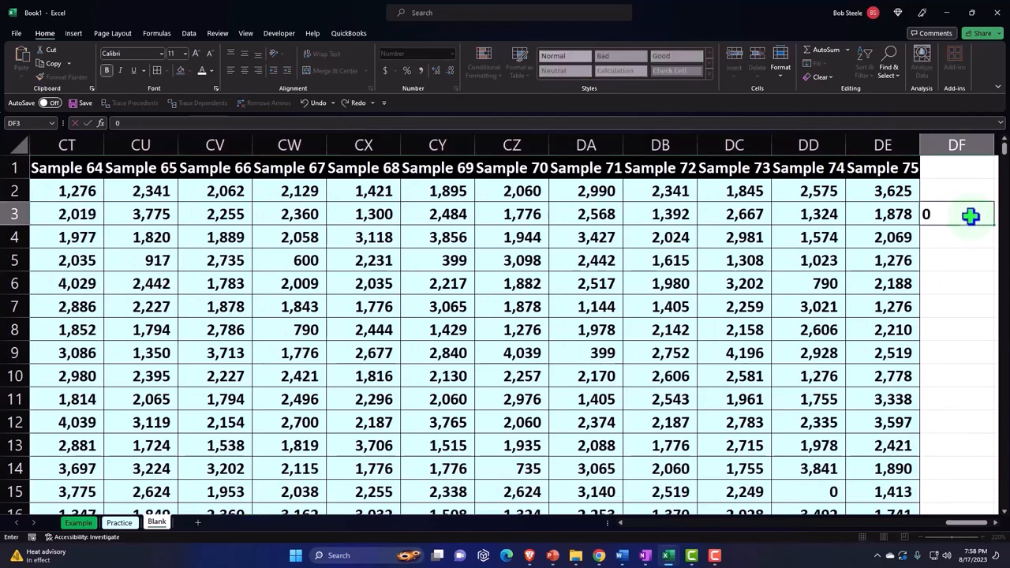
Clear the stray entry in DF3 and choose DI1 as the spot for the averages
{"action": "key", "text": "Delete"}
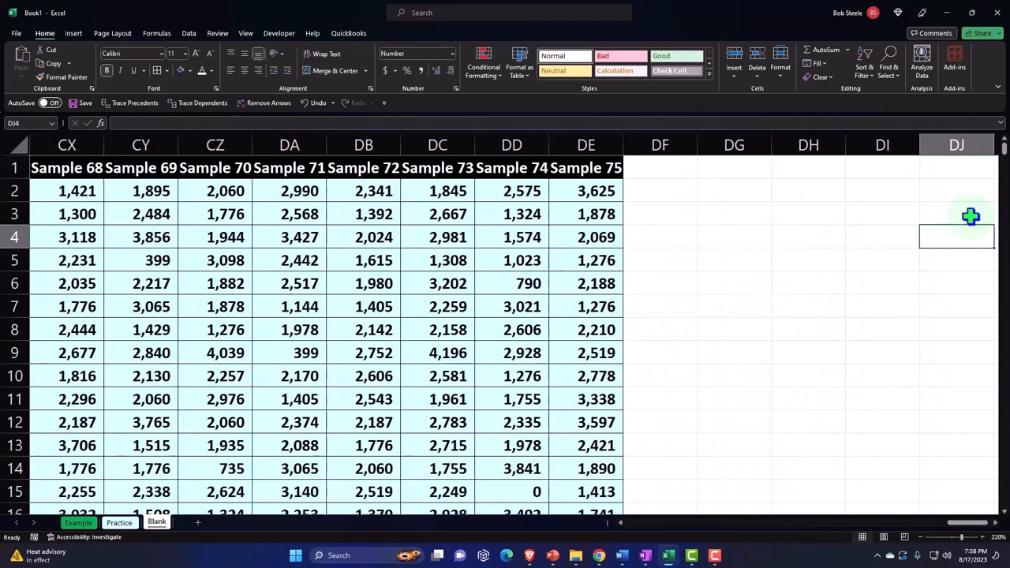
{"action": "left_click", "coordinate": [882, 167]}
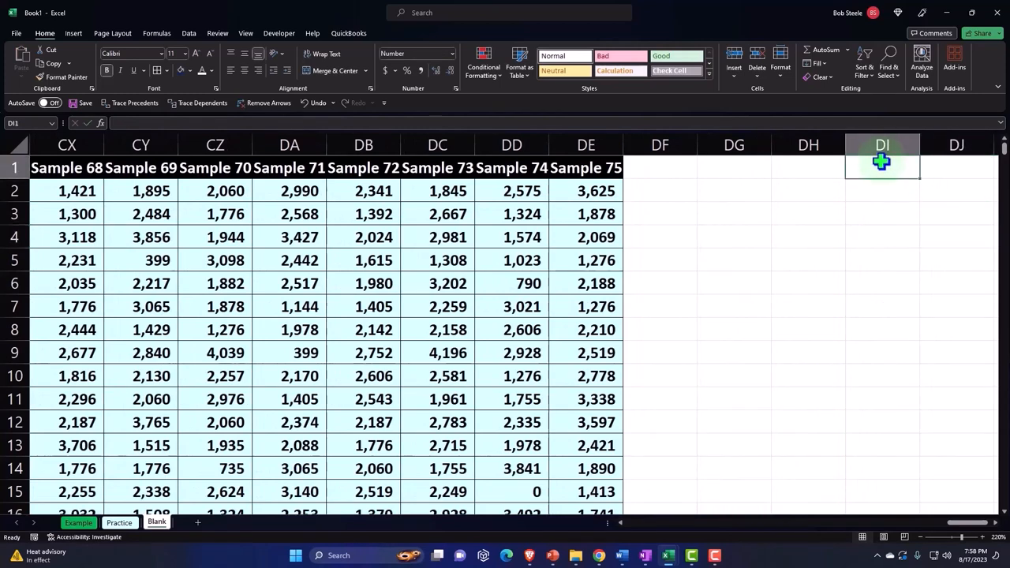
{"action": "mouse_move", "coordinate": [865, 527]}
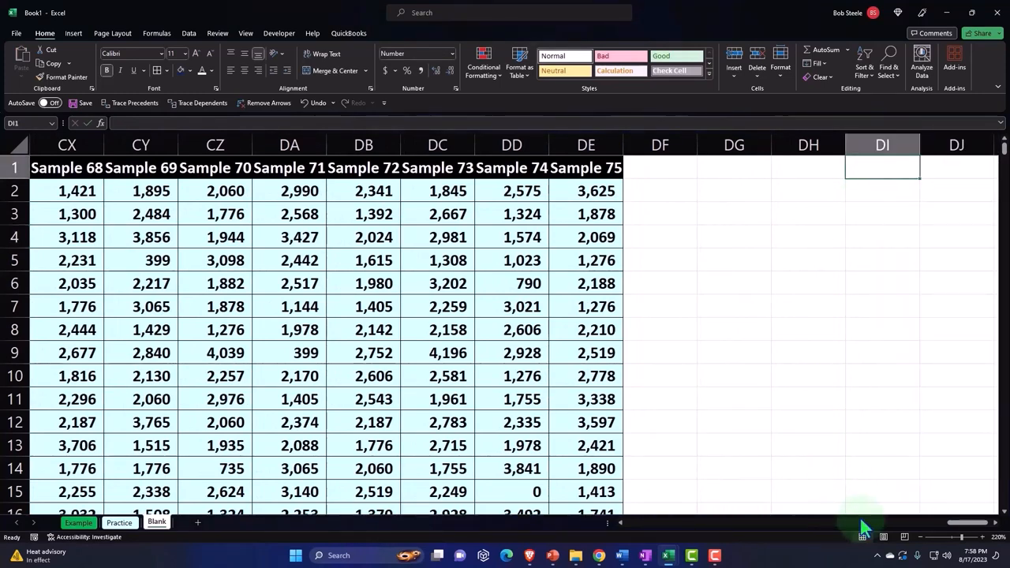
{"action": "scroll", "scroll_direction": "left", "scroll_amount": 3}
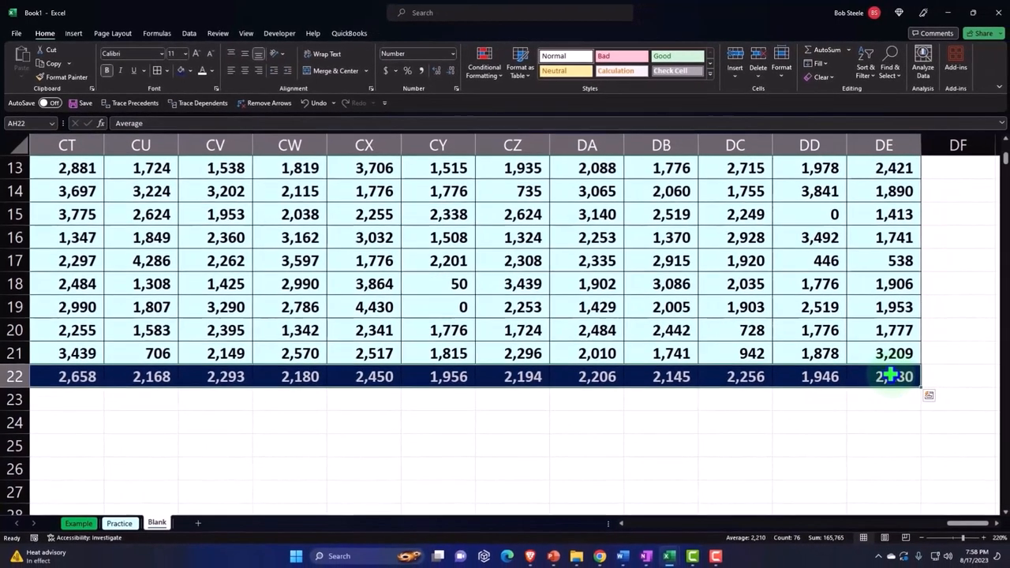
Copy the Average row and paste it as values starting at DI1
{"action": "right_click", "coordinate": [893, 375]}
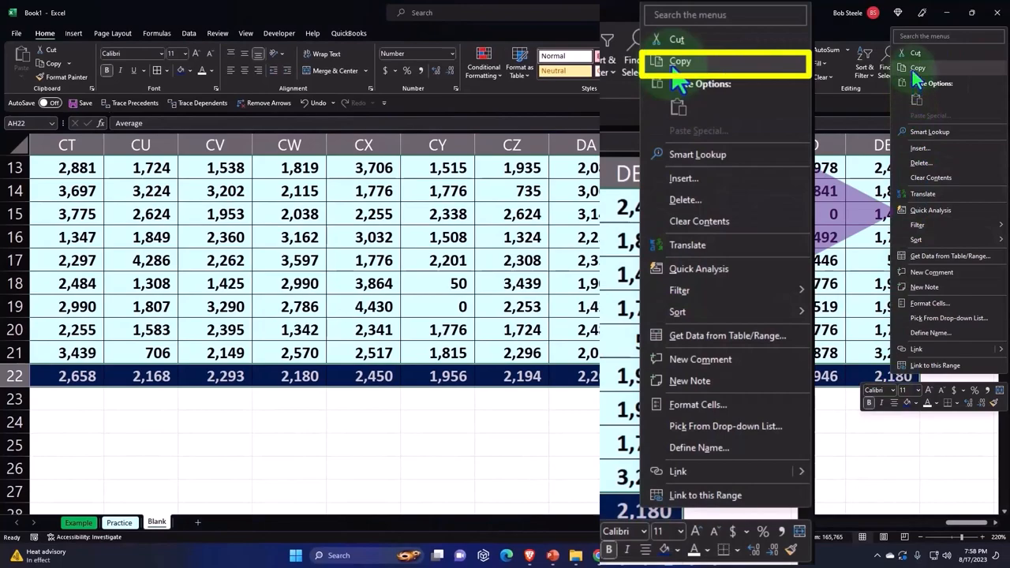
{"action": "left_click", "coordinate": [678, 60]}
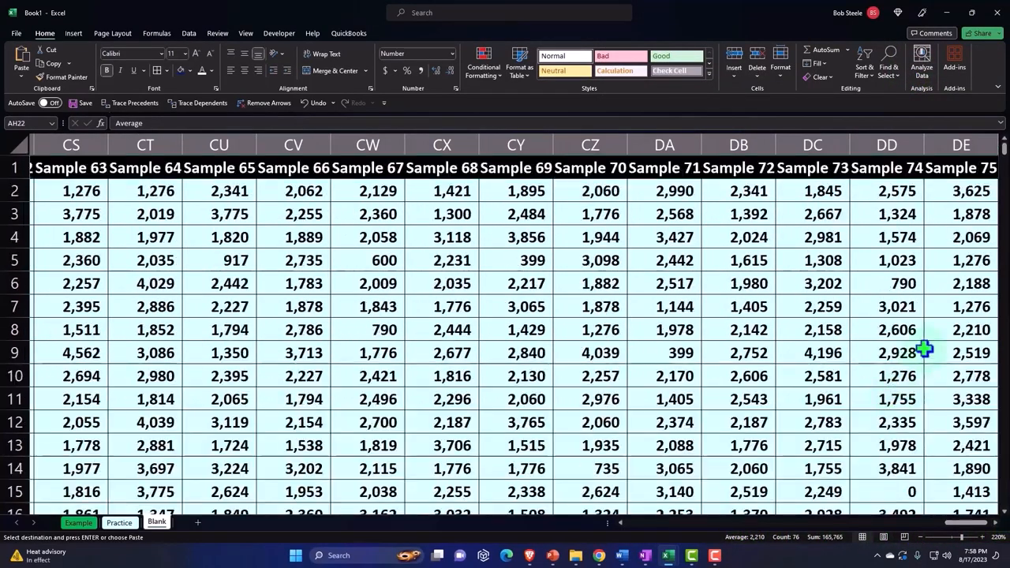
{"action": "left_click", "coordinate": [972, 189]}
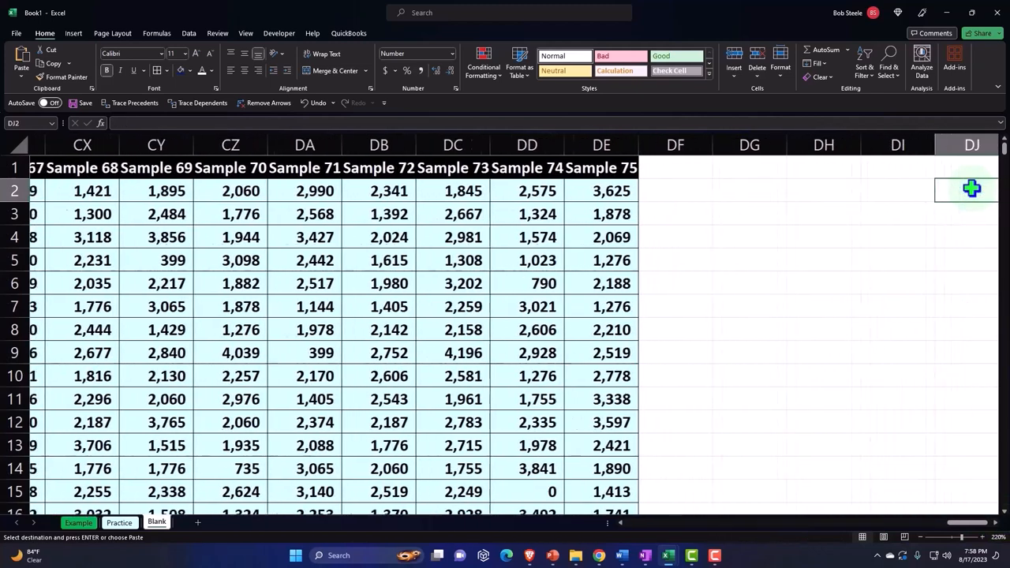
{"action": "right_click", "coordinate": [972, 190]}
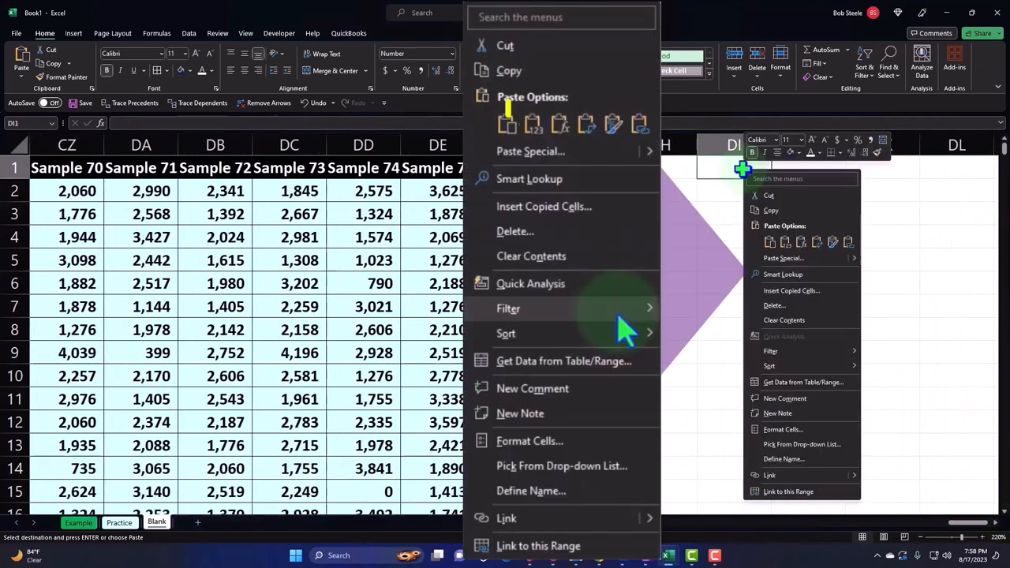
{"action": "left_click", "coordinate": [786, 243]}
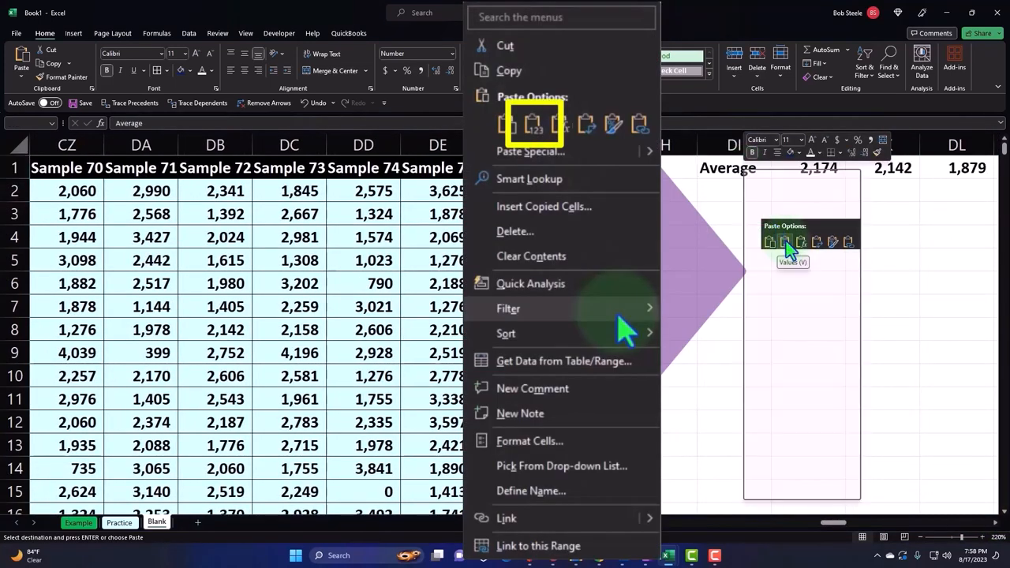
{"action": "left_click", "coordinate": [786, 241]}
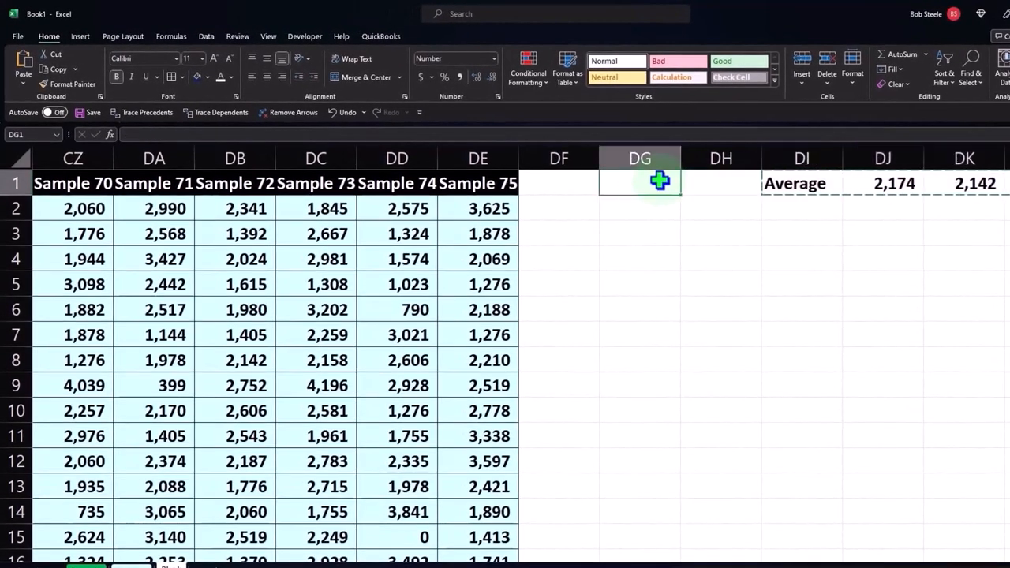
Paste the averages transposed into column DG as a vertical Average column
{"action": "right_click", "coordinate": [639, 181]}
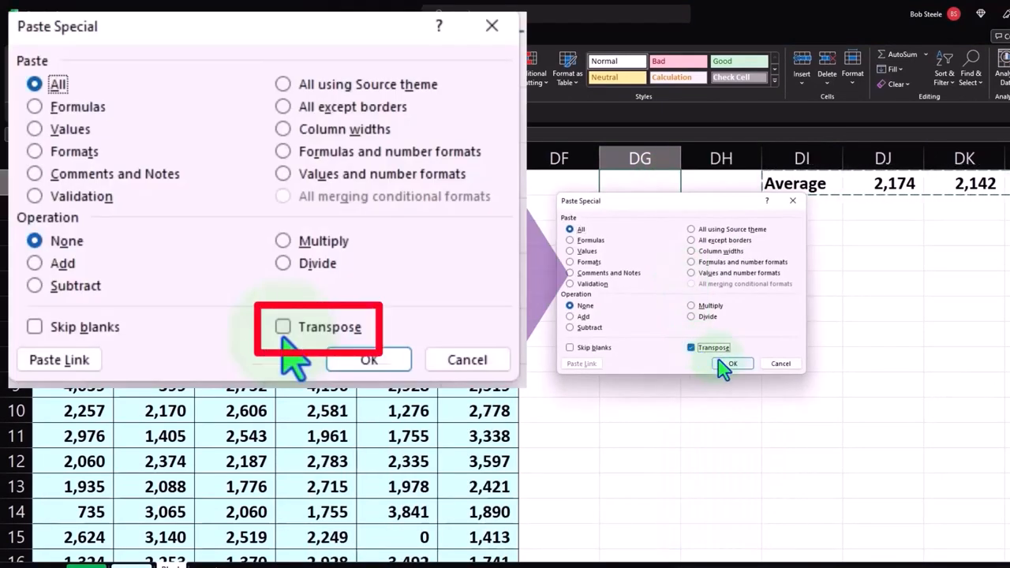
{"action": "left_click", "coordinate": [733, 363]}
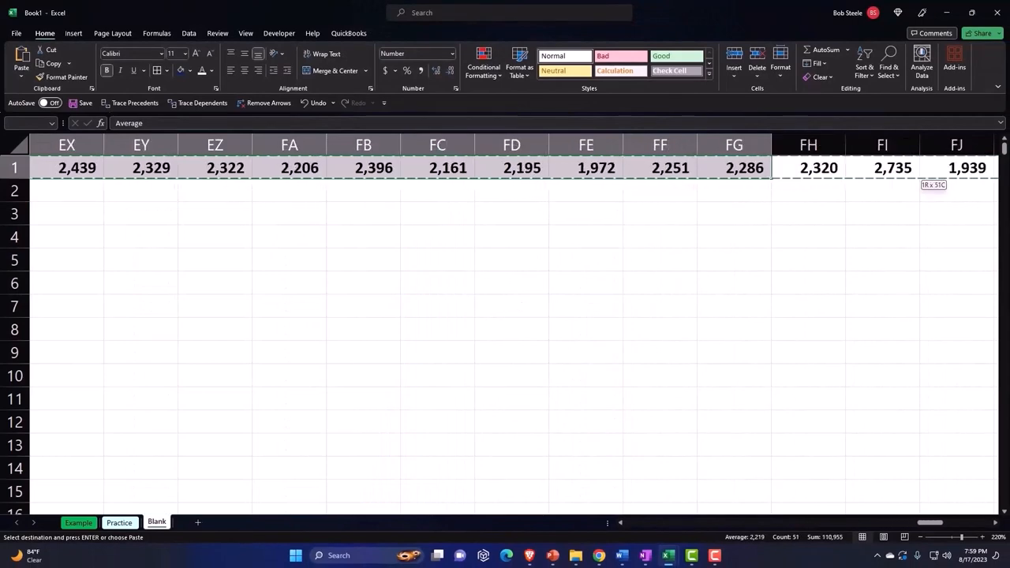
{"action": "scroll", "scroll_direction": "right", "scroll_amount": 3}
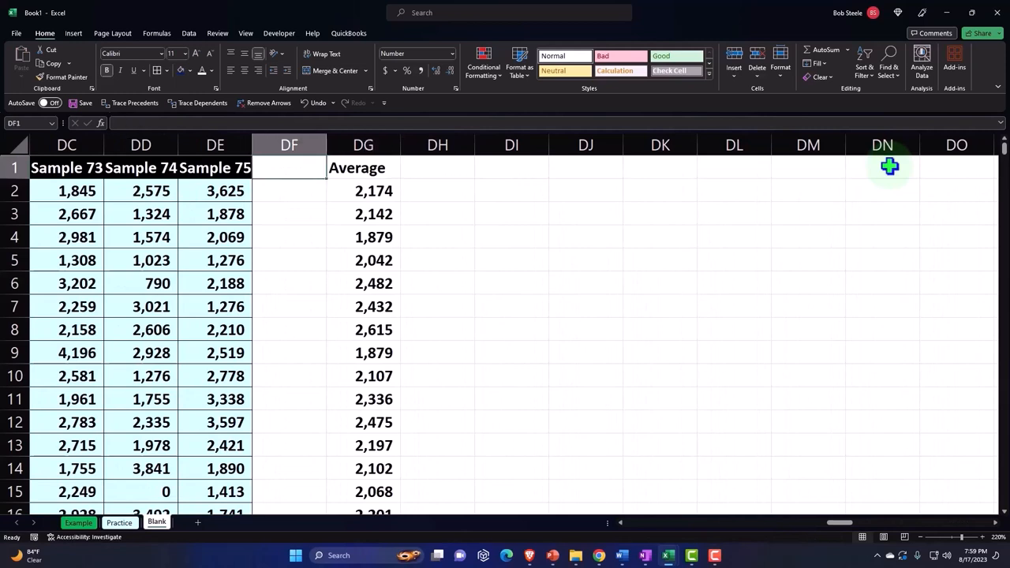
Convert the Average column in DG into an Excel table with headers
{"action": "left_click", "coordinate": [363, 214]}
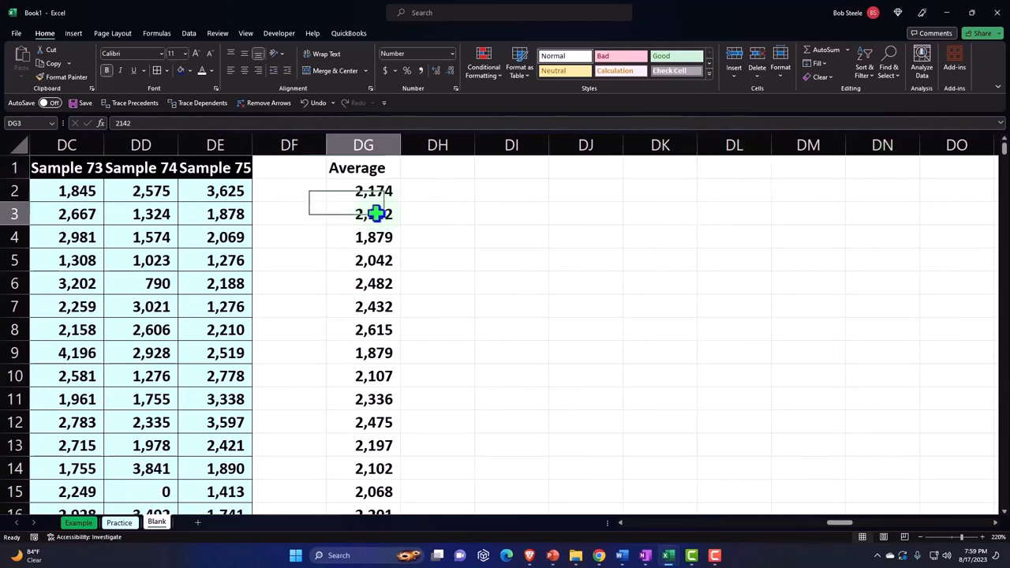
{"action": "left_click", "coordinate": [73, 33]}
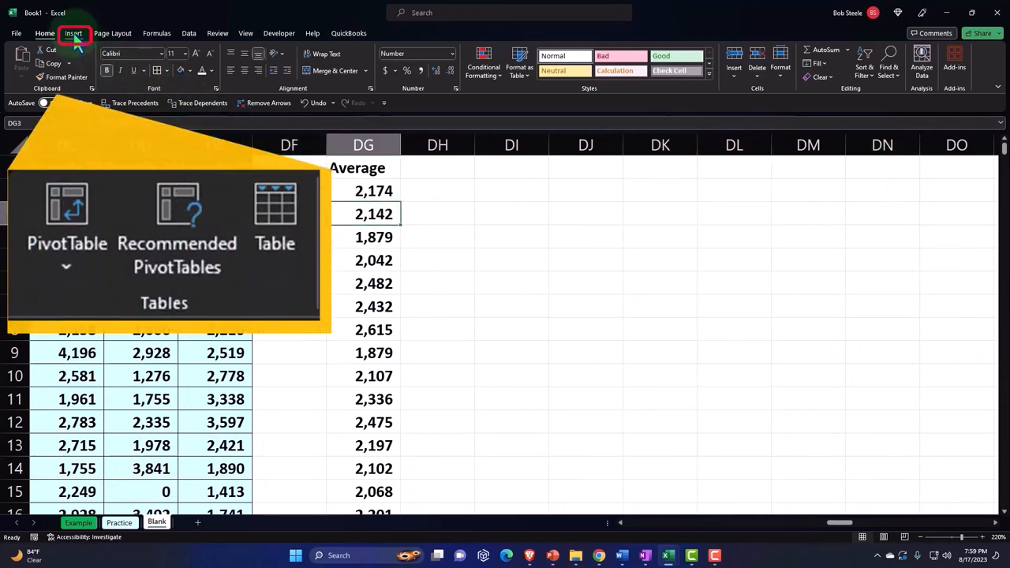
{"action": "left_click", "coordinate": [73, 33]}
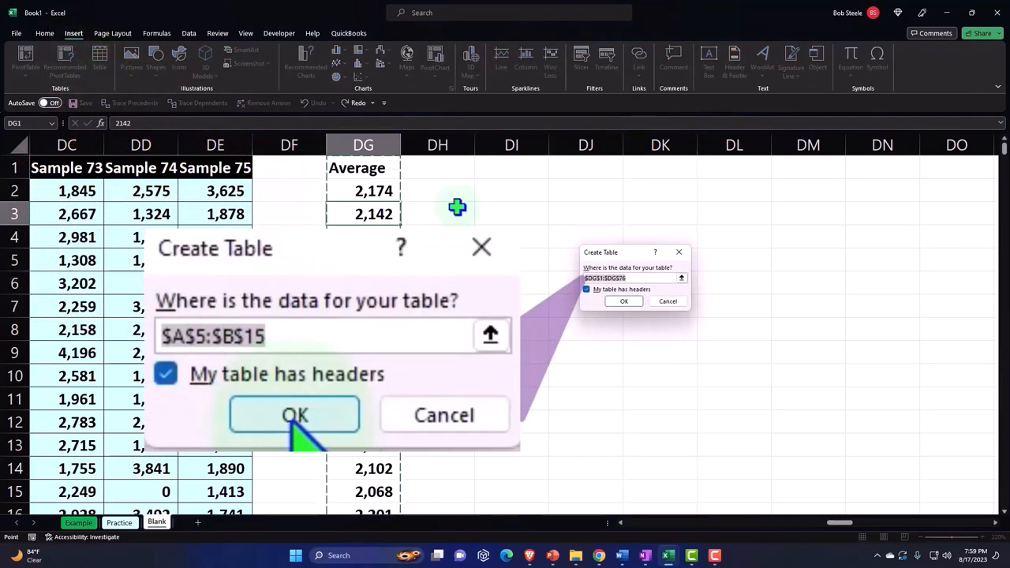
{"action": "left_click", "coordinate": [294, 415]}
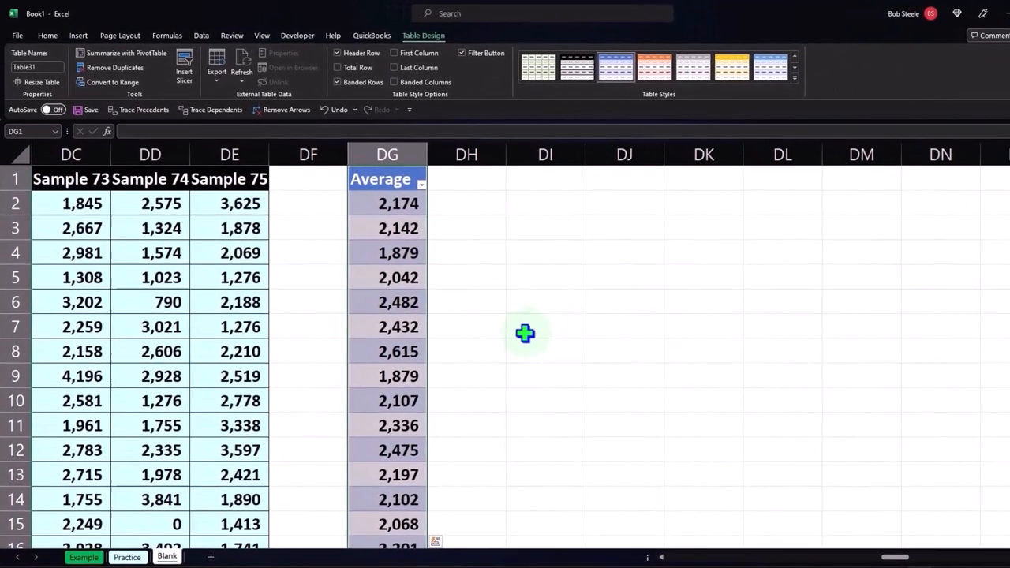
{"action": "mouse_move", "coordinate": [460, 190]}
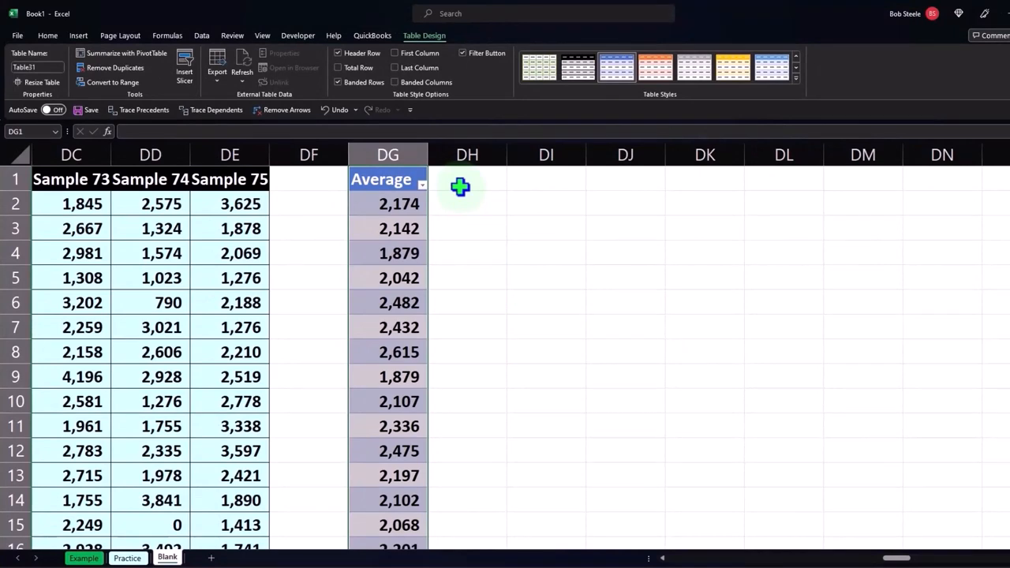
Add an Actual column with an absolute-reference formula returning 2,189 in every row
{"action": "type", "text": "Expe"}
{"action": "left_click", "coordinate": [468, 180]}
{"action": "type", "text": "Actual"}
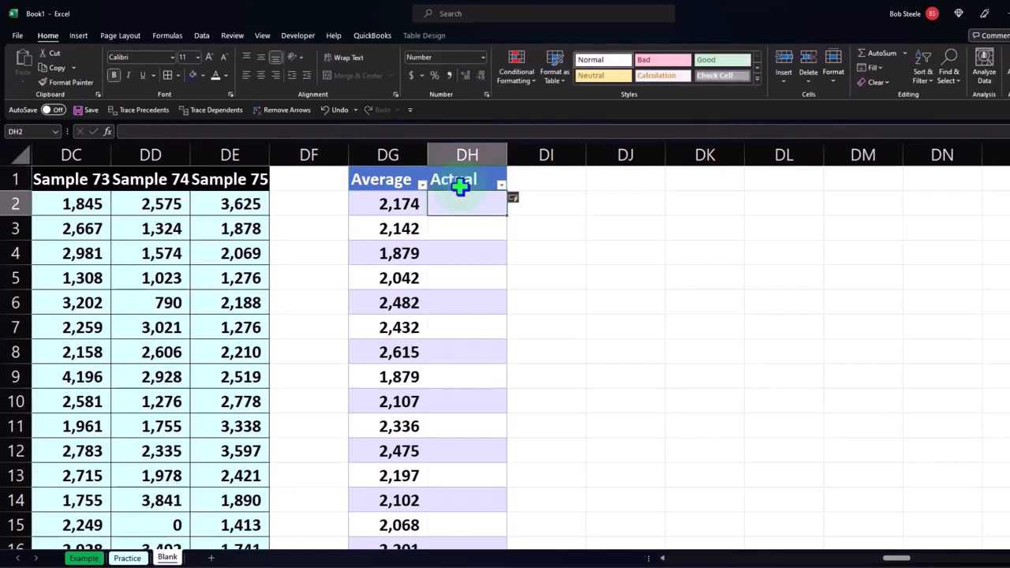
{"action": "type", "text": "="}
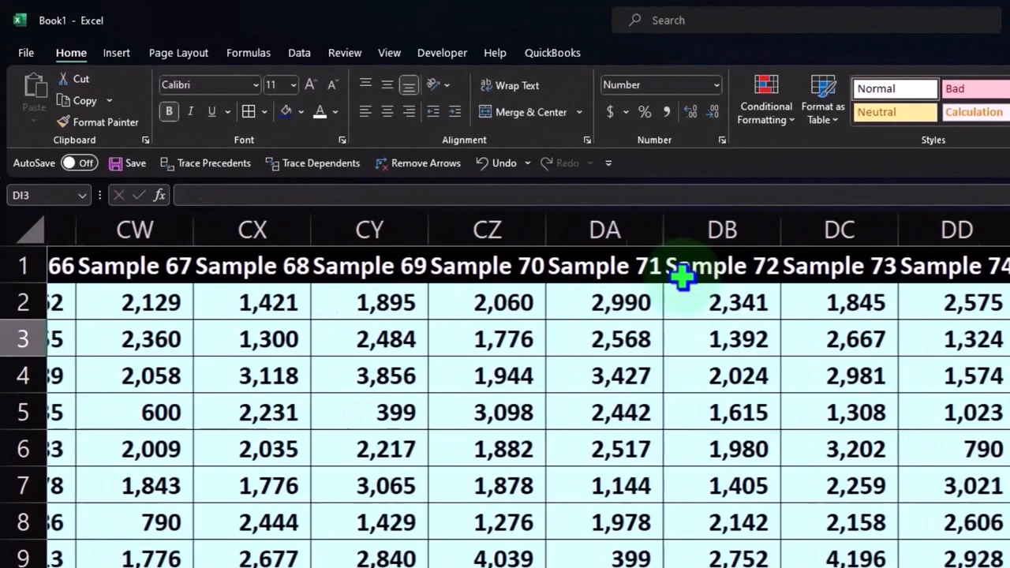
{"action": "scroll", "scroll_direction": "right", "scroll_amount": 3}
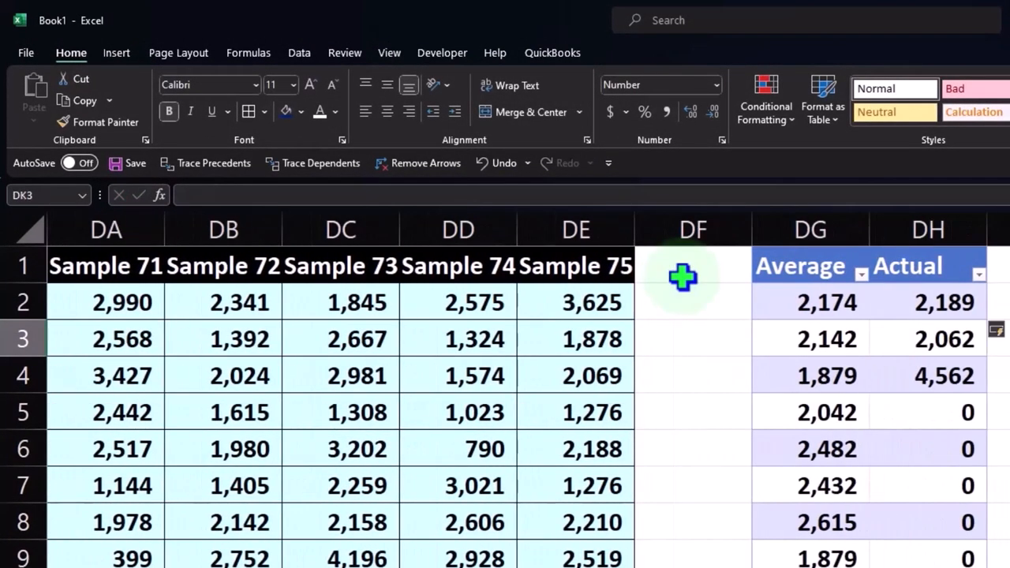
{"action": "left_click", "coordinate": [928, 337]}
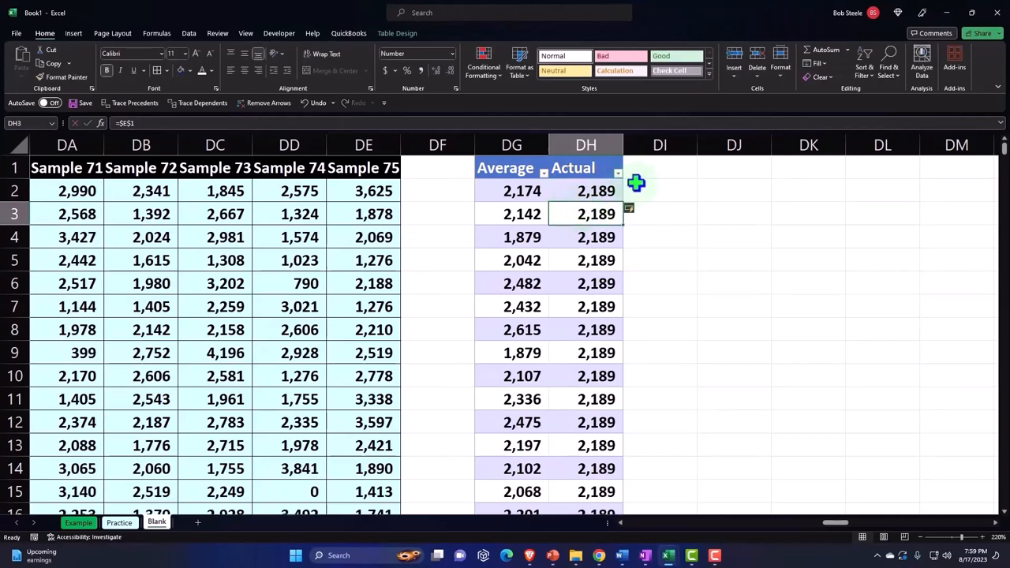
{"action": "type", "text": "Diff"}
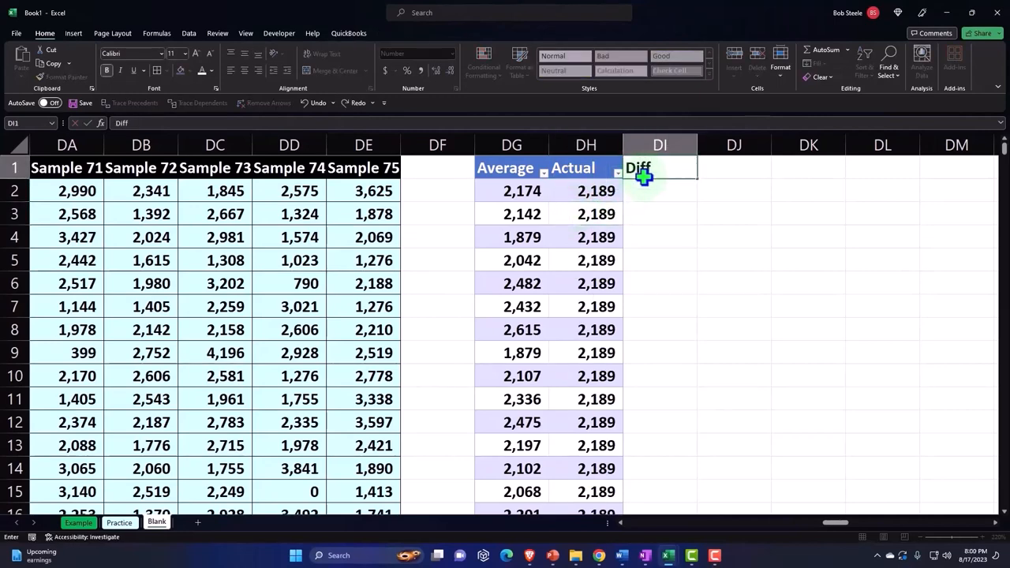
{"action": "type", "text": "Difference"}
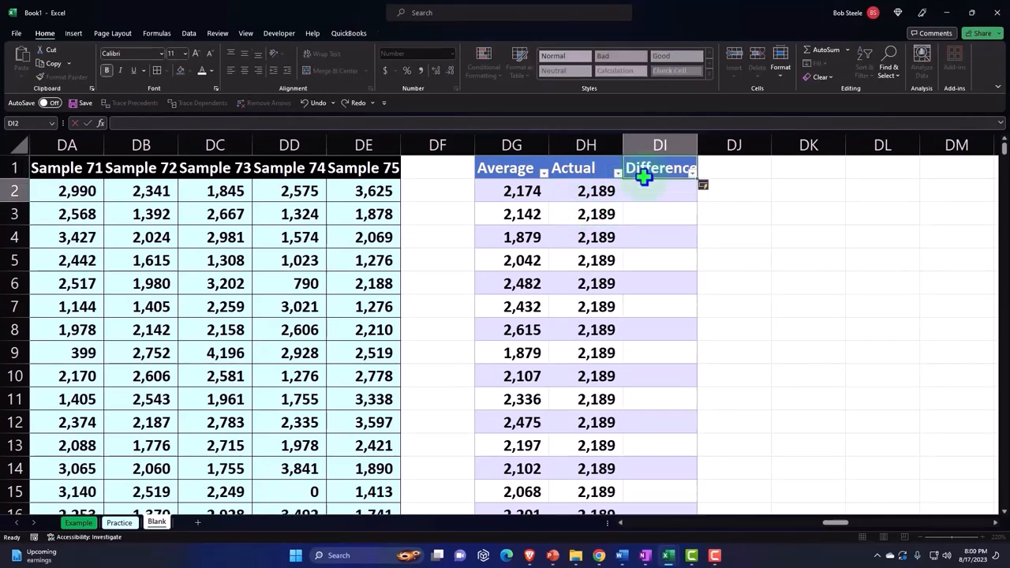
{"action": "left_click", "coordinate": [660, 189]}
{"action": "type", "text": "=[@Average]-[@Actual]"}
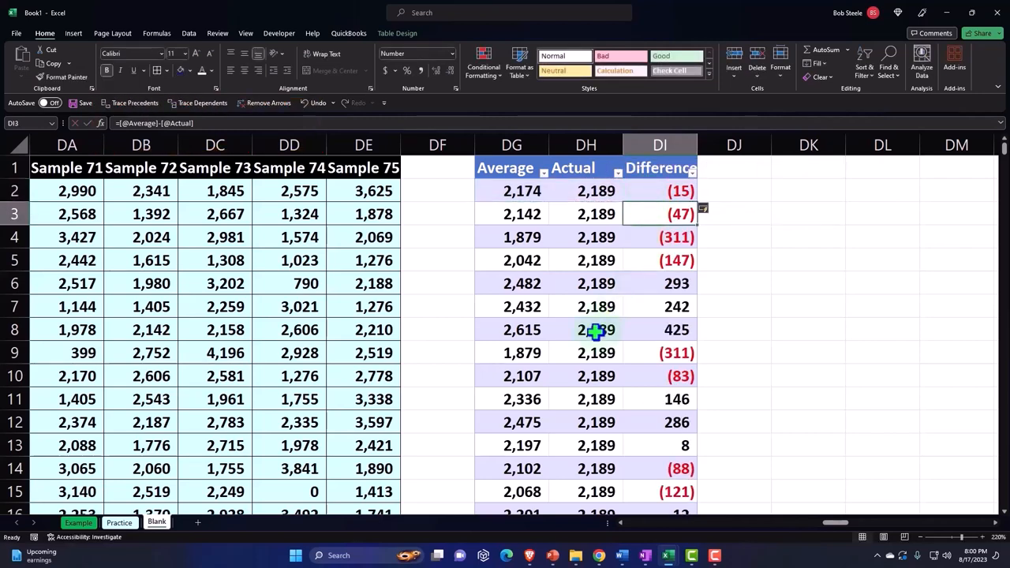
{"action": "scroll", "scroll_direction": "down", "scroll_amount": 3}
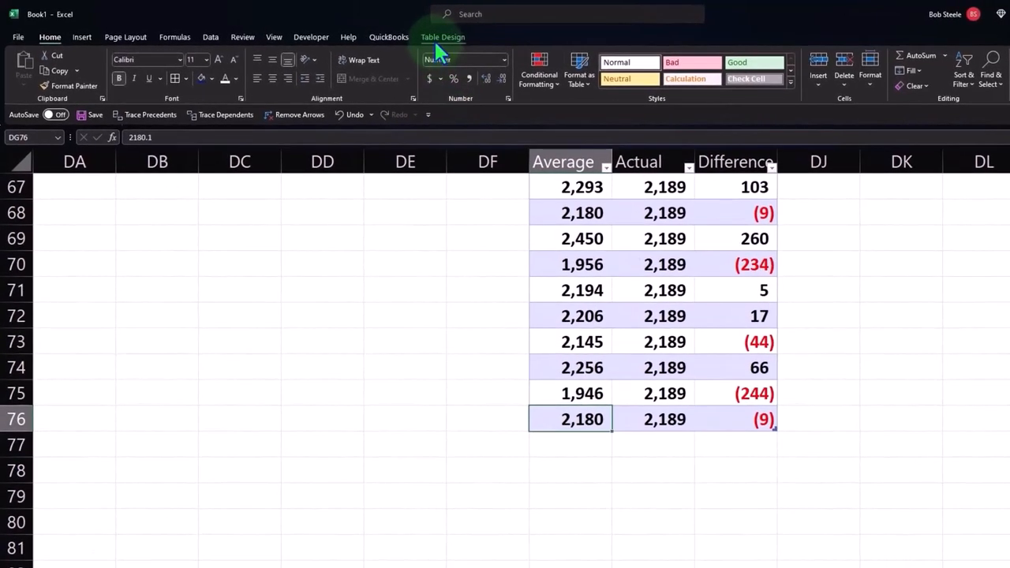
Add a Total row averaging Average (2,210) and summing Difference (1,556)
{"action": "left_click", "coordinate": [442, 38]}
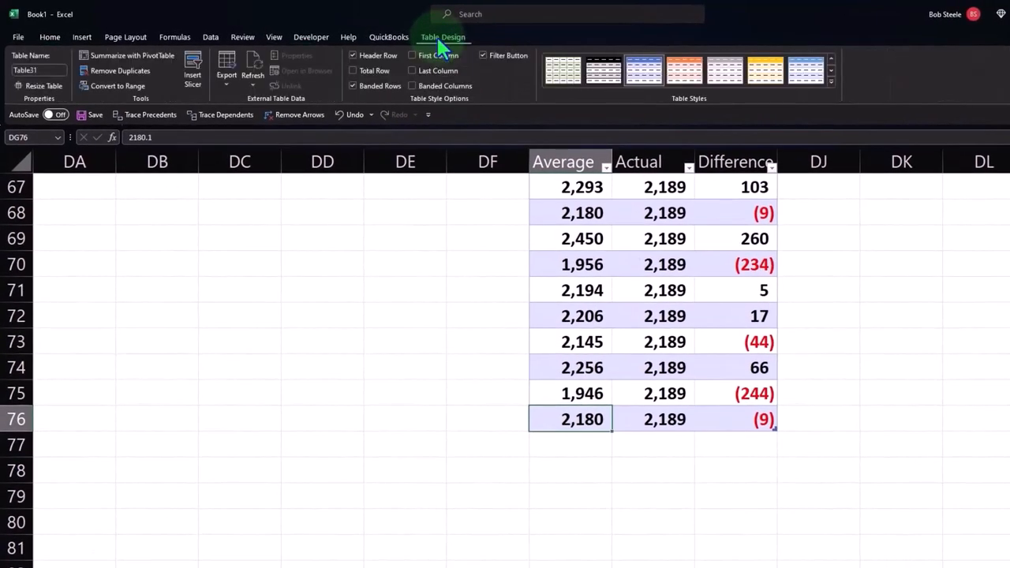
{"action": "left_click", "coordinate": [353, 70]}
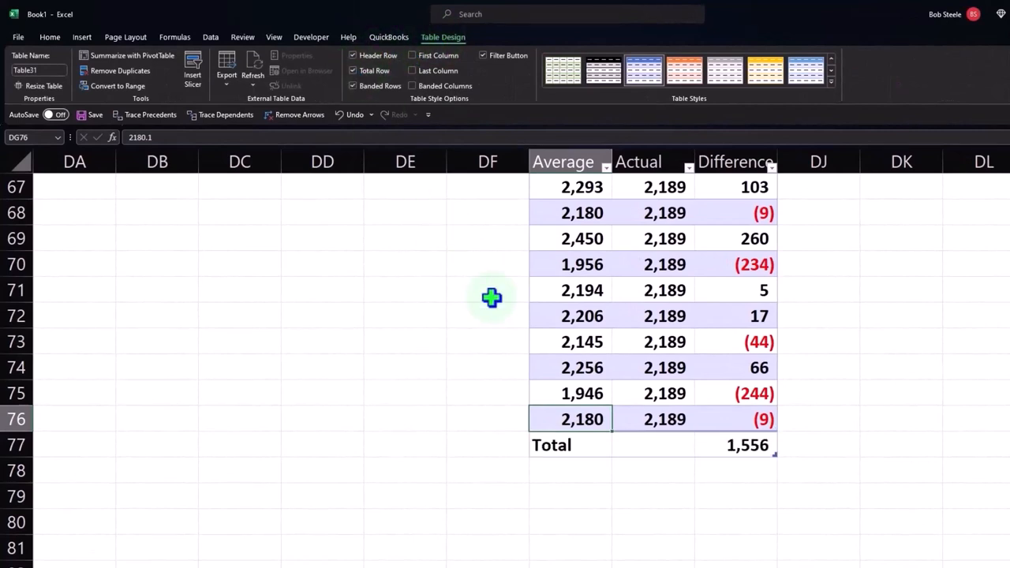
{"action": "left_click", "coordinate": [608, 445]}
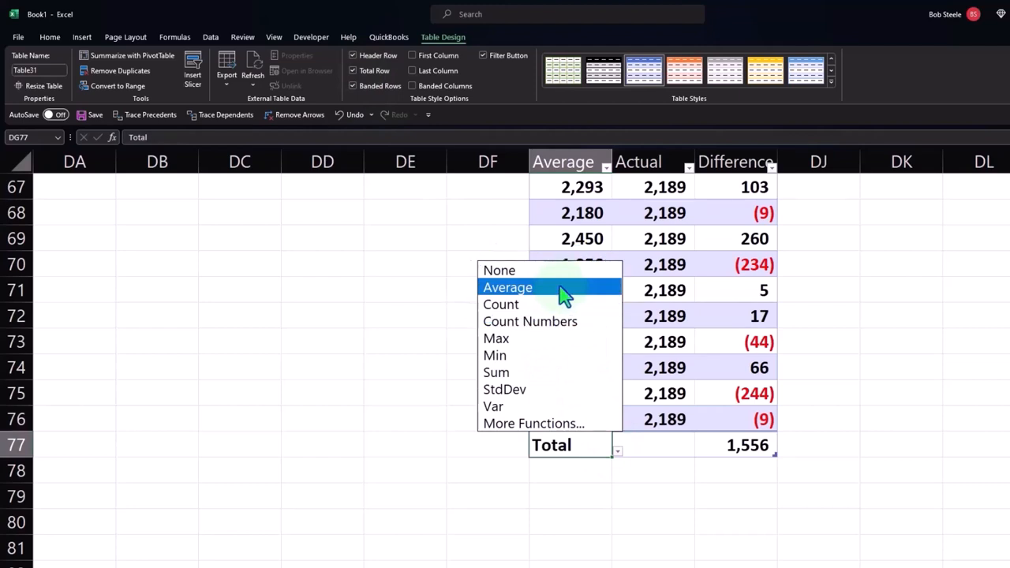
{"action": "left_click", "coordinate": [508, 287]}
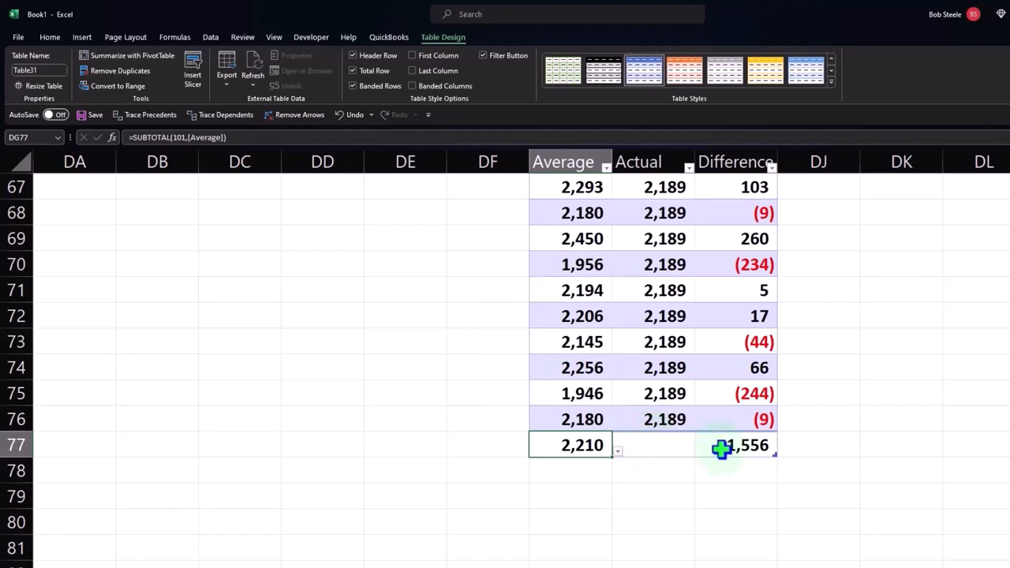
{"action": "left_click", "coordinate": [783, 451]}
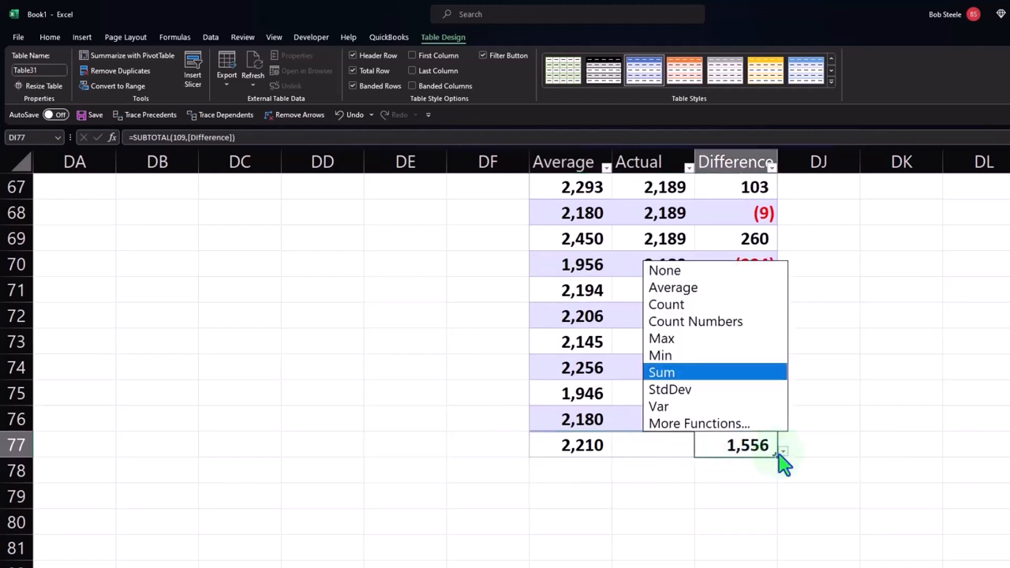
{"action": "left_click", "coordinate": [661, 372]}
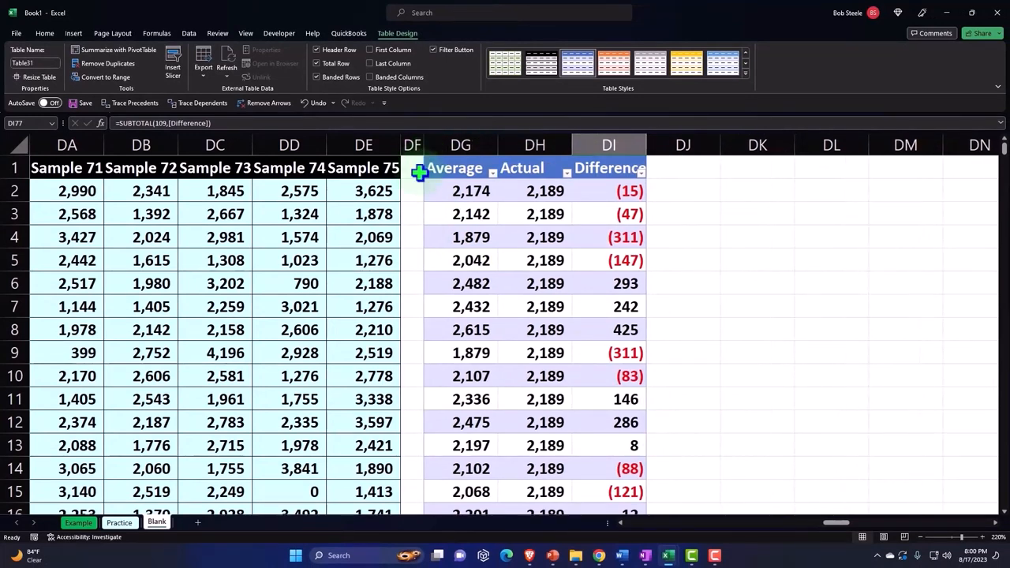
{"action": "mouse_move", "coordinate": [409, 199]}
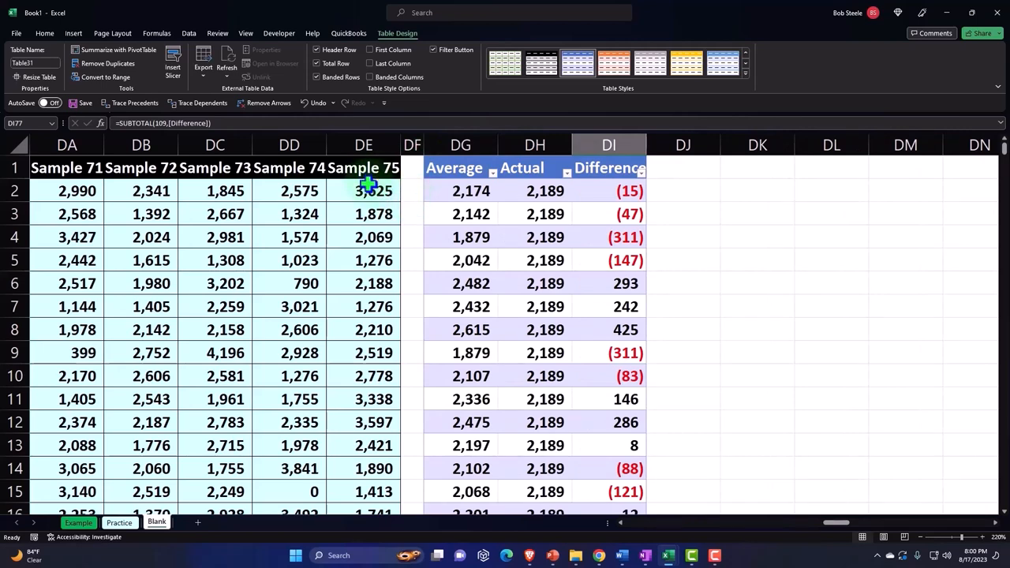
Insert a histogram of the Sample 75 values and title it 75
{"action": "left_click", "coordinate": [363, 190]}
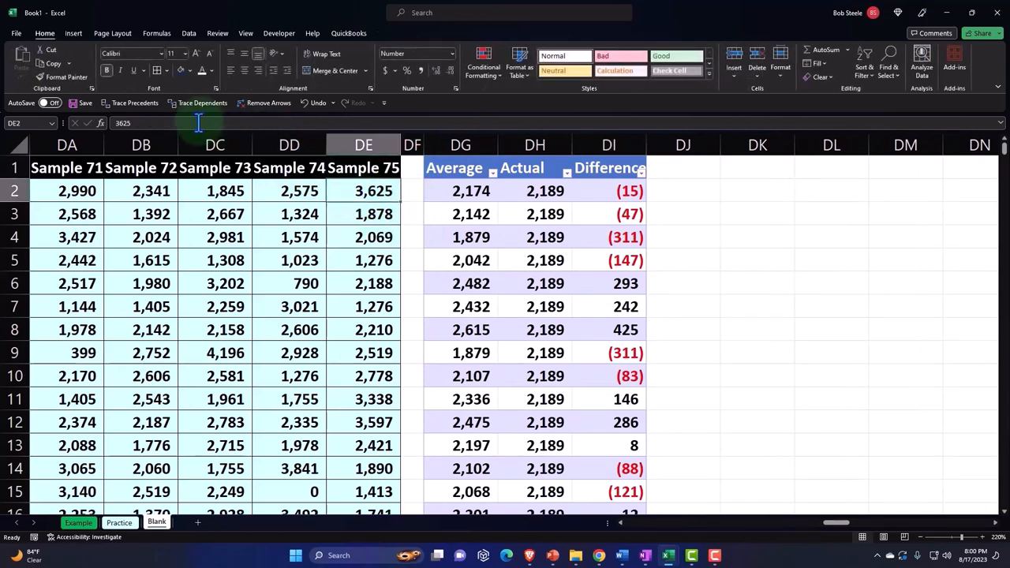
{"action": "left_click_drag", "start_coordinate": [363, 189], "coordinate": [363, 284]}
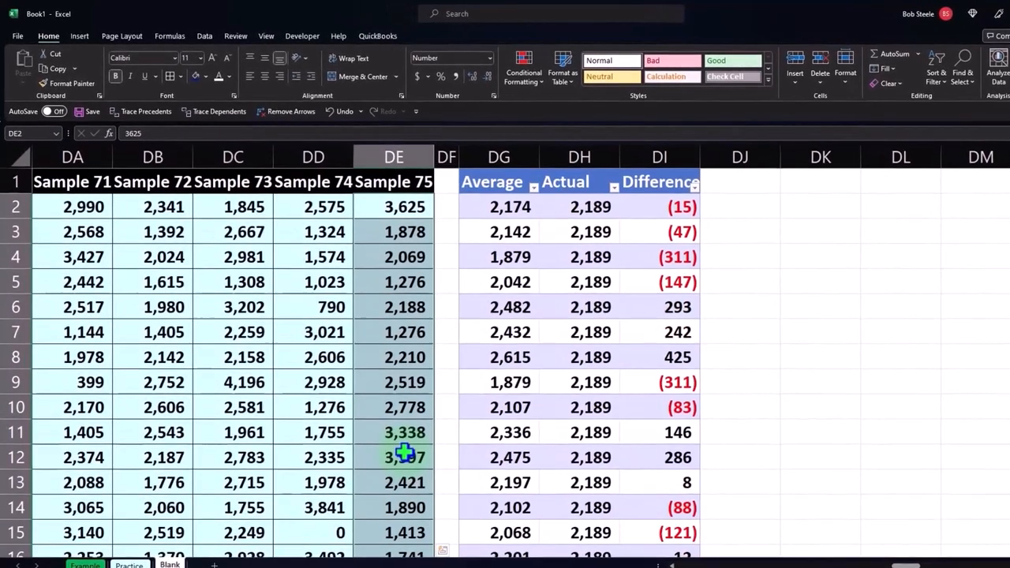
{"action": "left_click", "coordinate": [79, 35]}
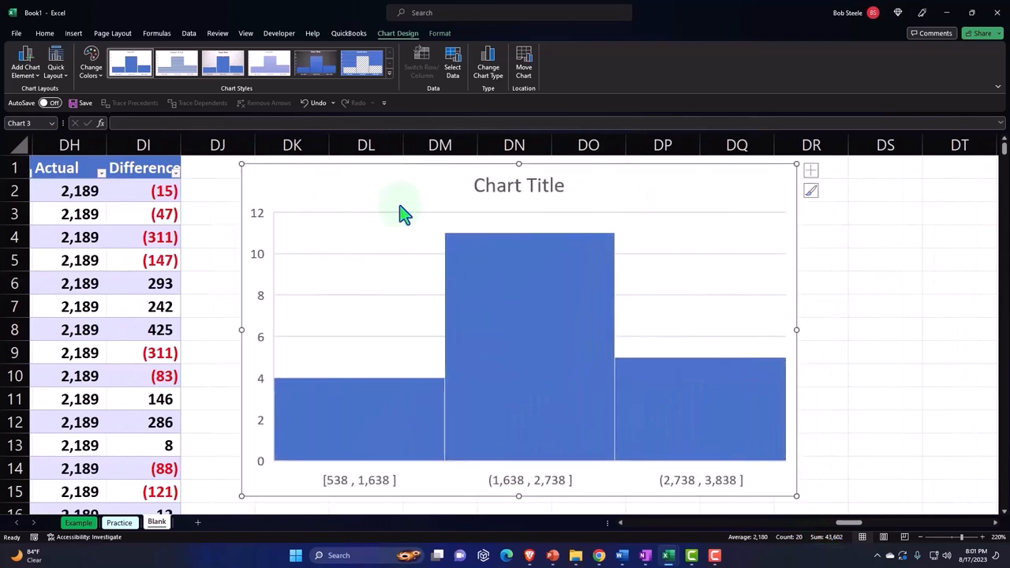
{"action": "left_click", "coordinate": [518, 185]}
{"action": "type", "text": "75"}
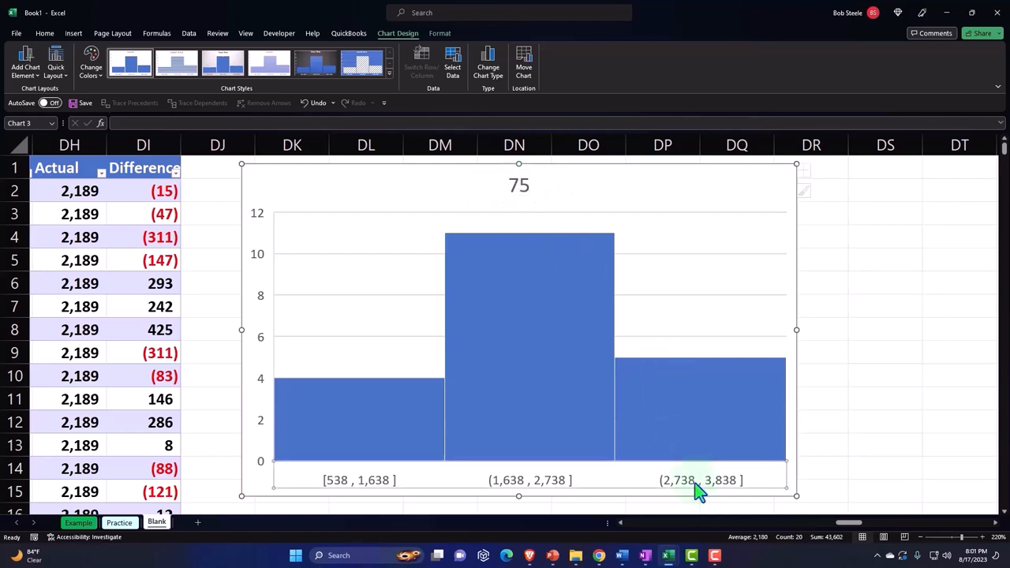
Set the 75 histogram's horizontal axis to use a fixed number of bins
{"action": "double_click", "coordinate": [701, 480]}
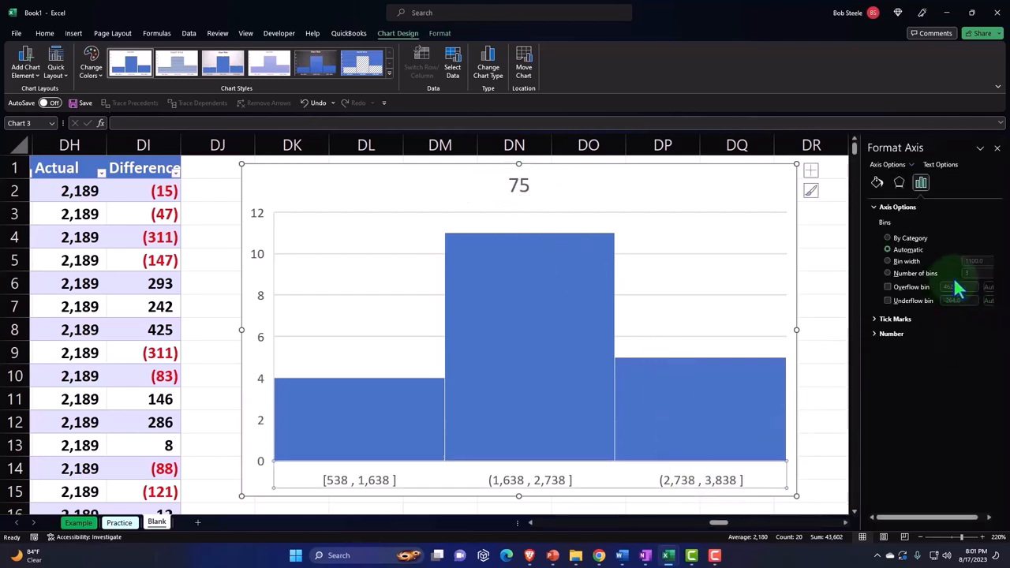
{"action": "left_click", "coordinate": [887, 273]}
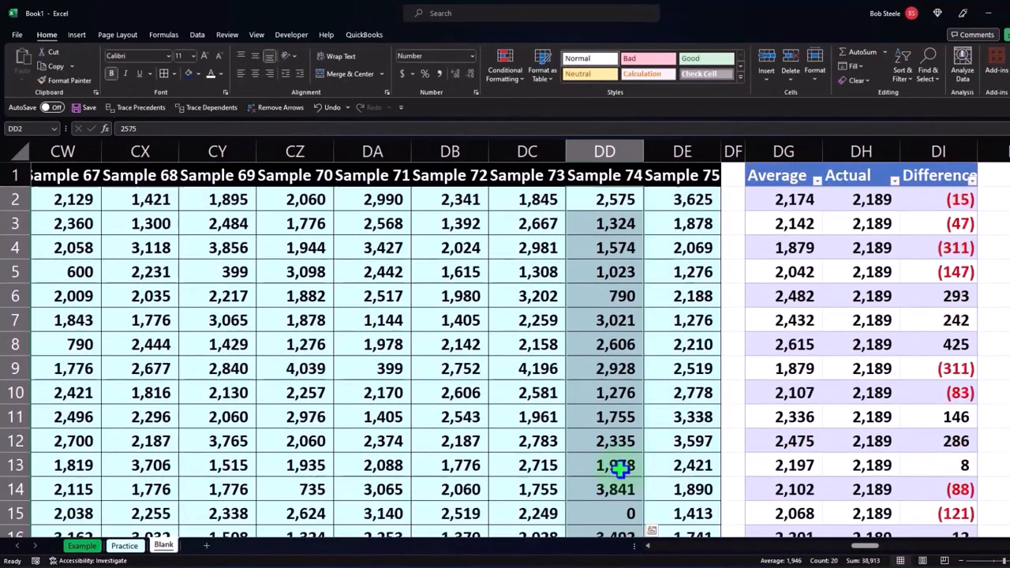
Insert a histogram of Sample 74 titled 74 and set its bins to three spanning 0 to 3,900
{"action": "left_click", "coordinate": [76, 35]}
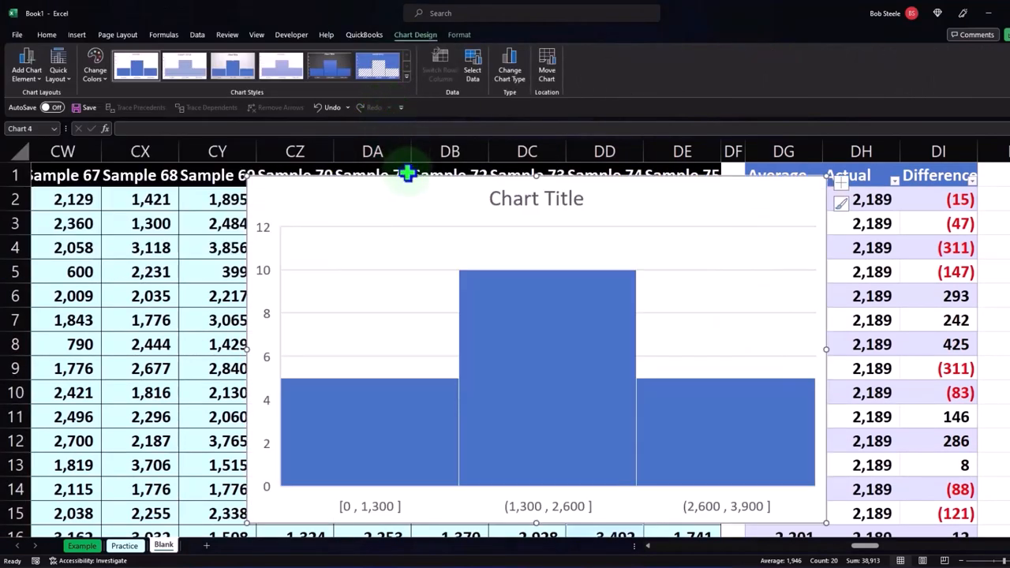
{"action": "scroll", "scroll_direction": "right", "scroll_amount": 3}
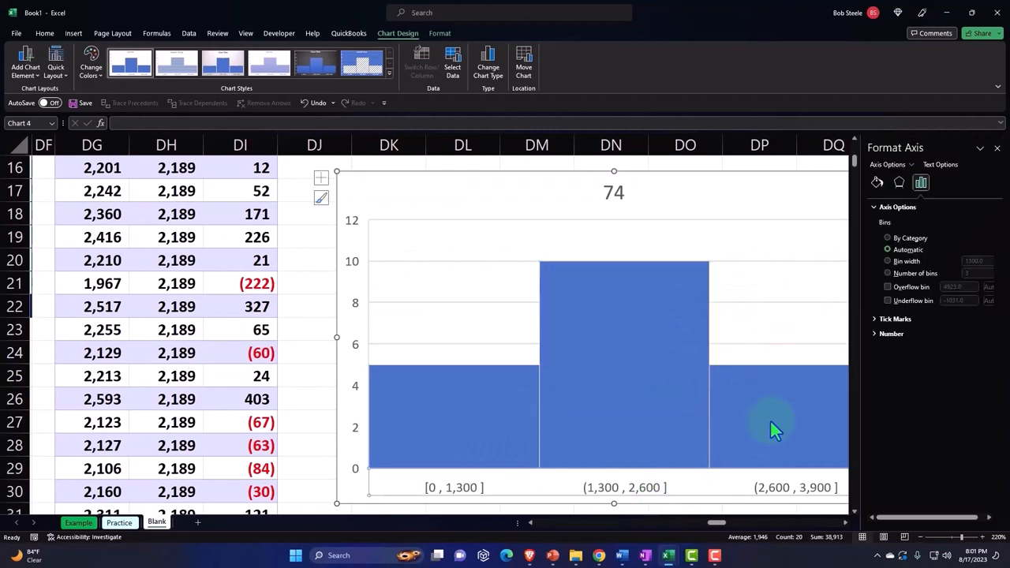
{"action": "left_click", "coordinate": [887, 273]}
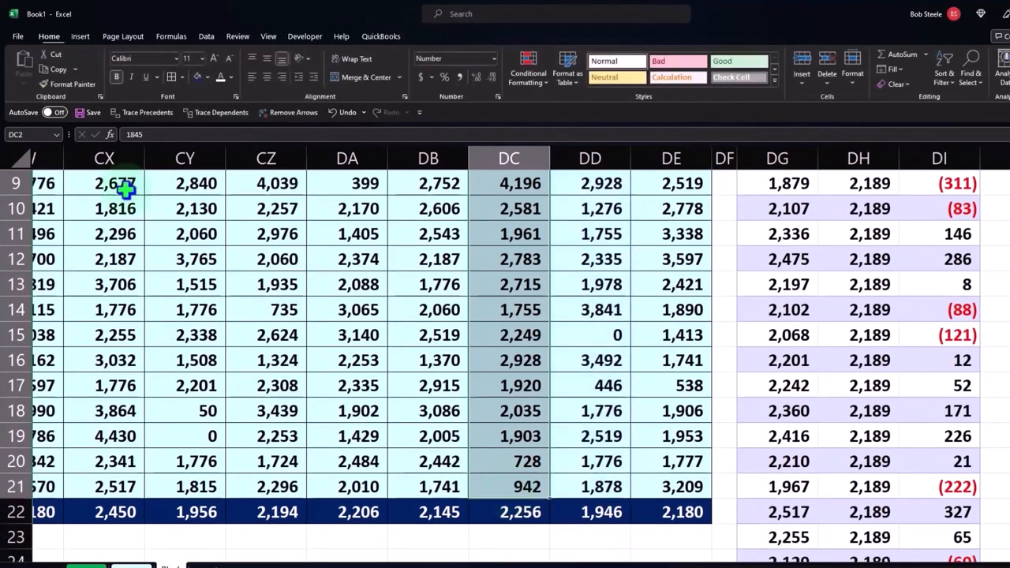
Insert a histogram of Sample 73 titled 73 and set its number of bins to 5
{"action": "left_click", "coordinate": [79, 37]}
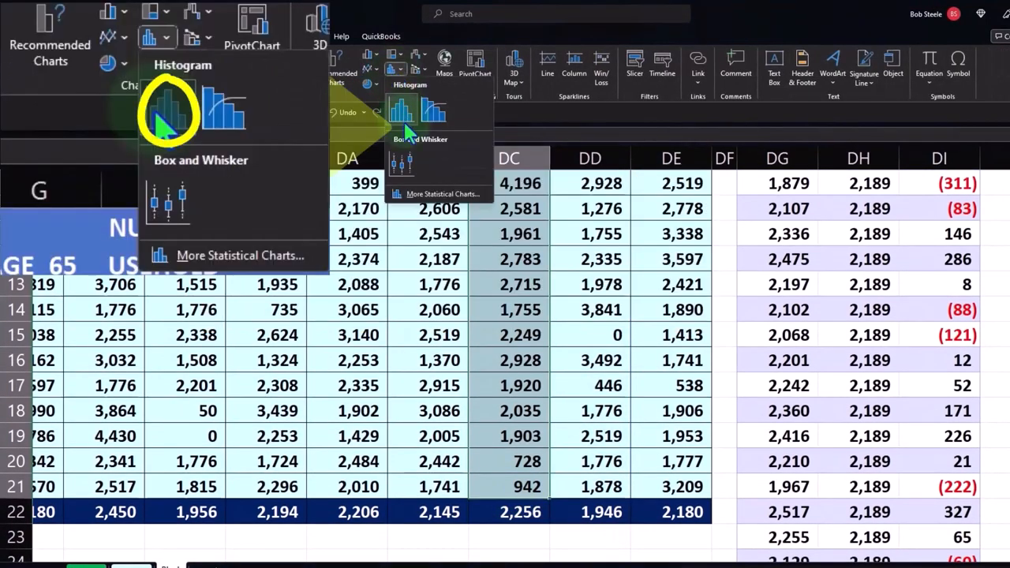
{"action": "left_click", "coordinate": [401, 110]}
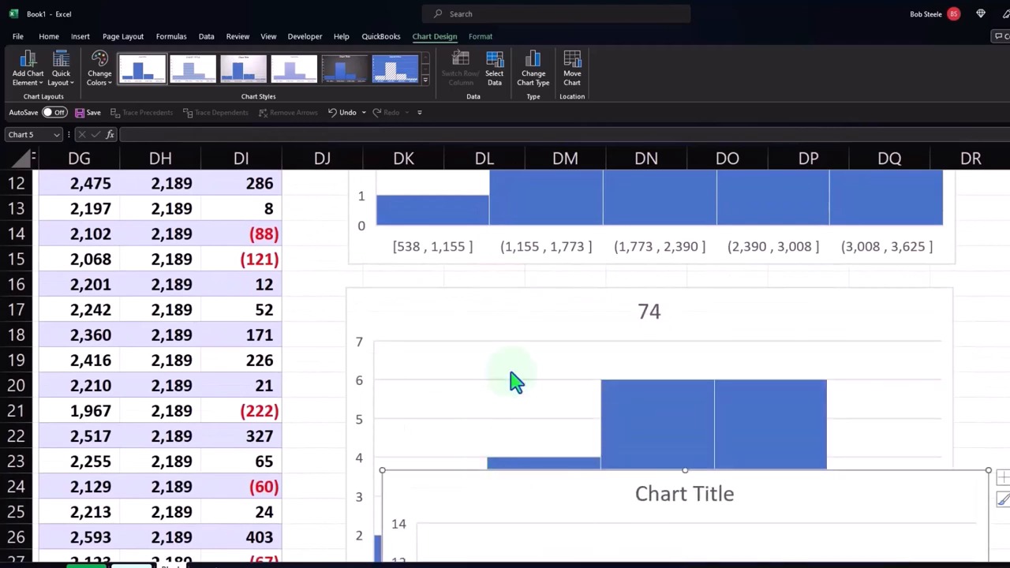
{"action": "scroll", "scroll_direction": "down", "scroll_amount": 3}
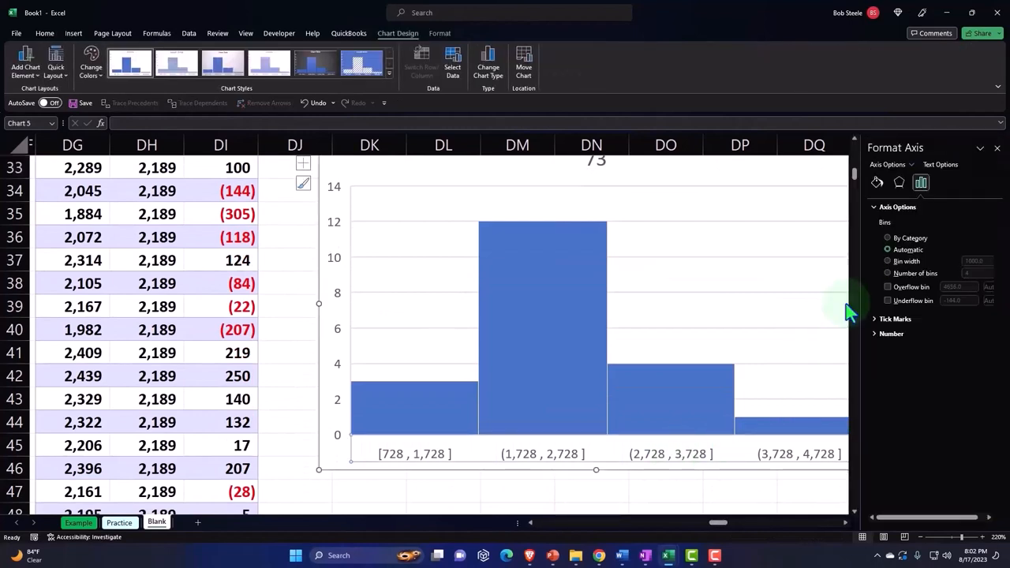
{"action": "left_click", "coordinate": [887, 273]}
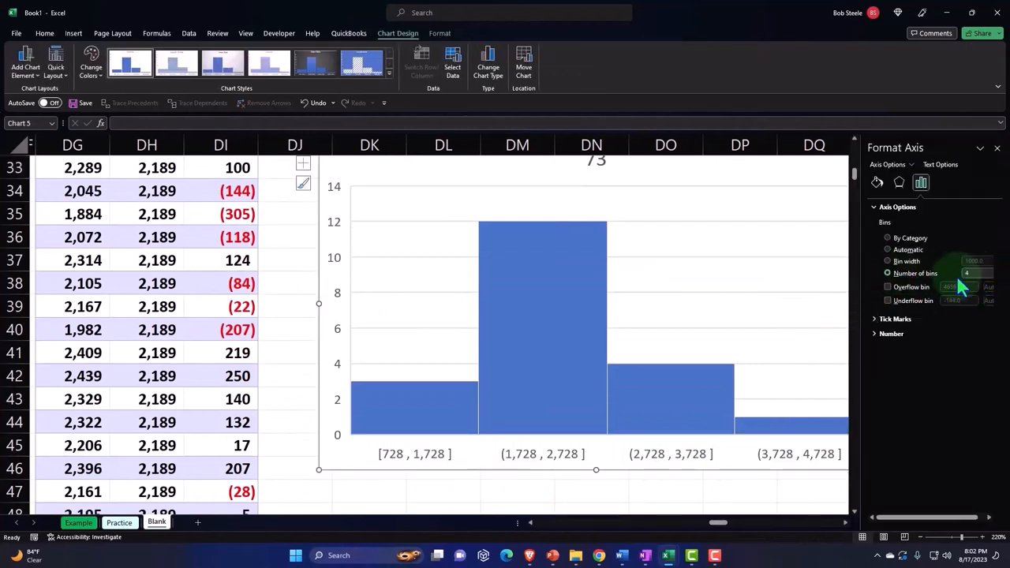
{"action": "type", "text": "5"}
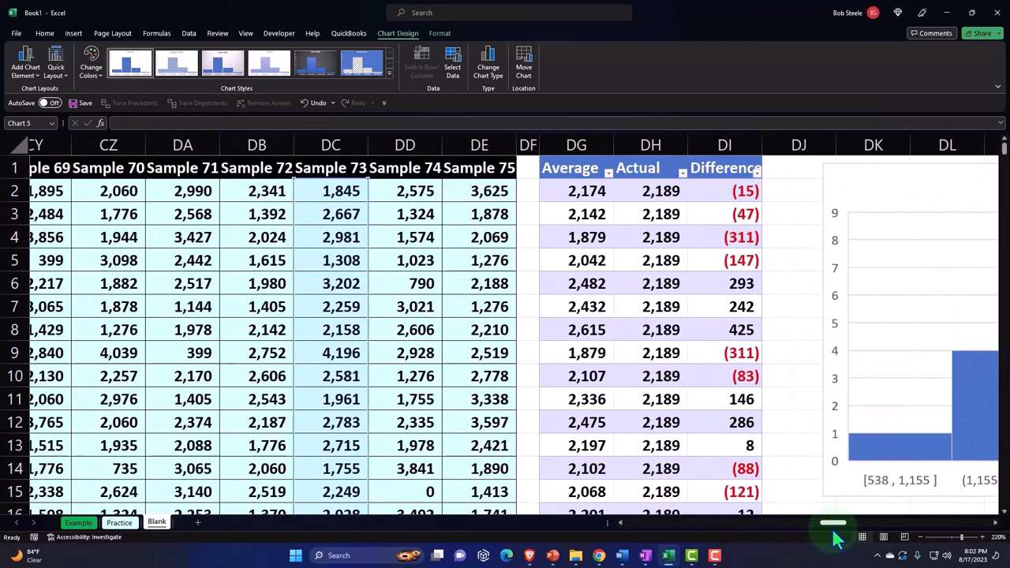
{"action": "mouse_move", "coordinate": [586, 217]}
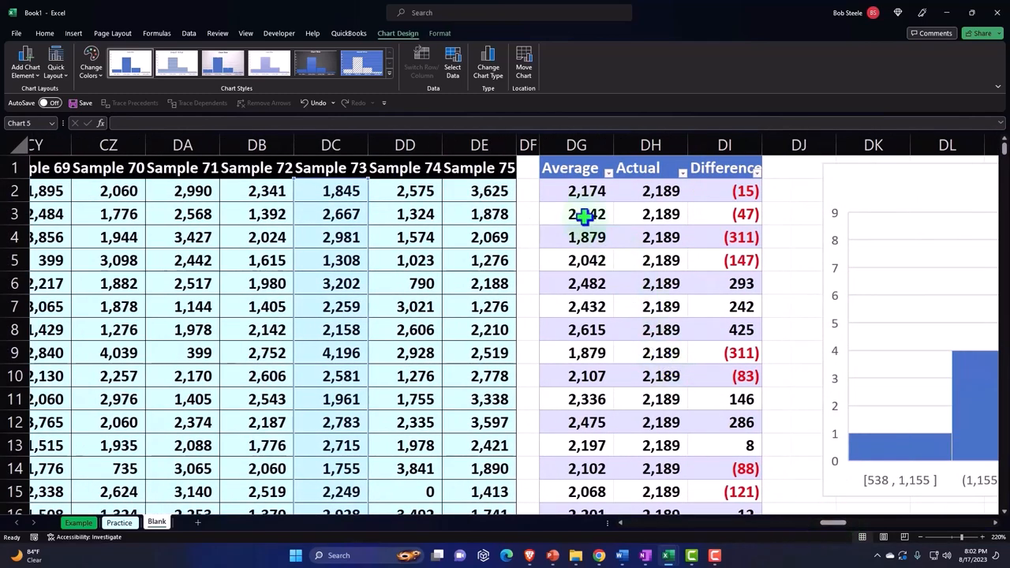
Select the Average values DG2:DG75 and insert a histogram of them
{"action": "left_click", "coordinate": [587, 191]}
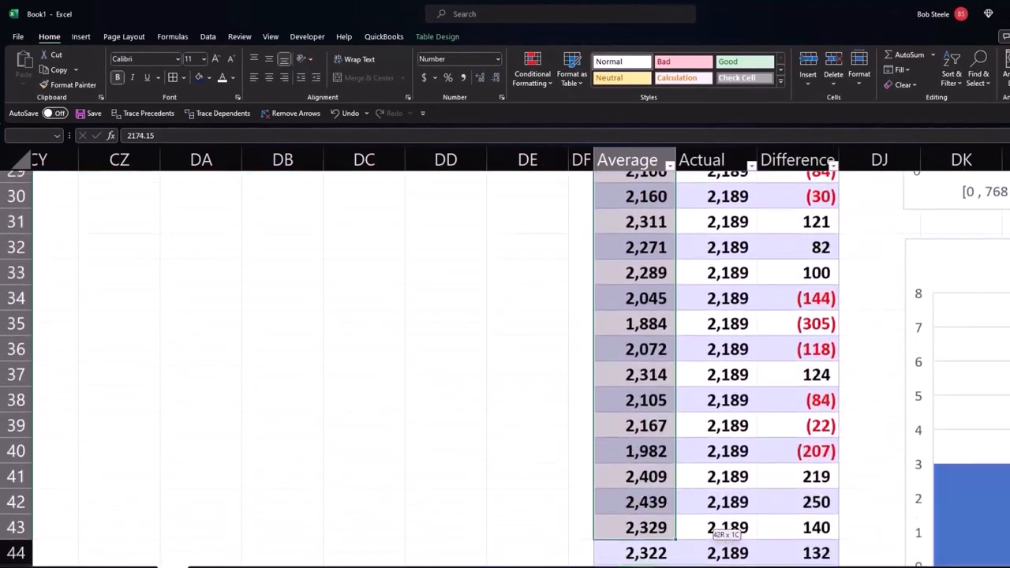
{"action": "scroll", "scroll_direction": "down", "scroll_amount": 3}
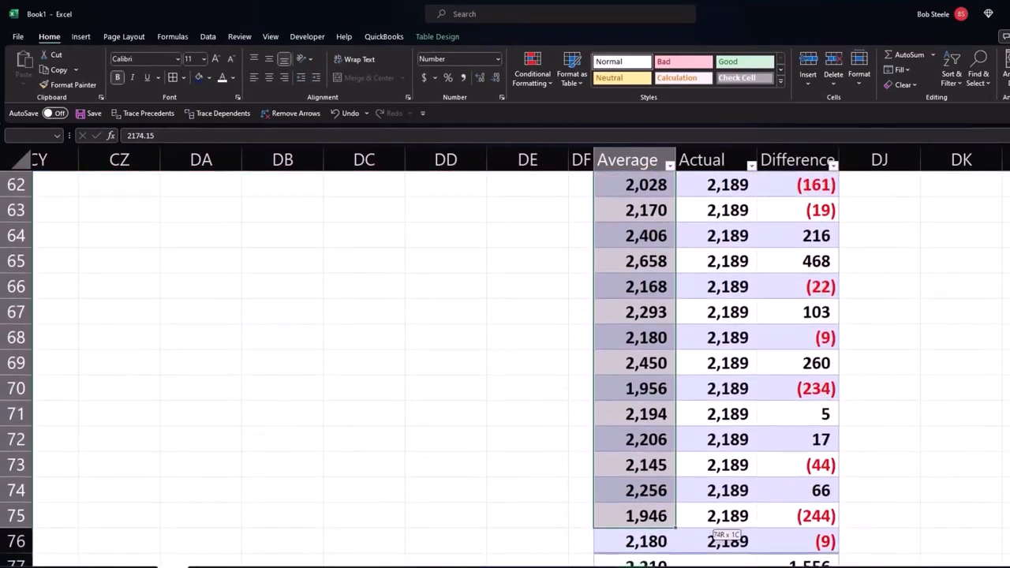
{"action": "scroll", "scroll_direction": "down", "scroll_amount": 3}
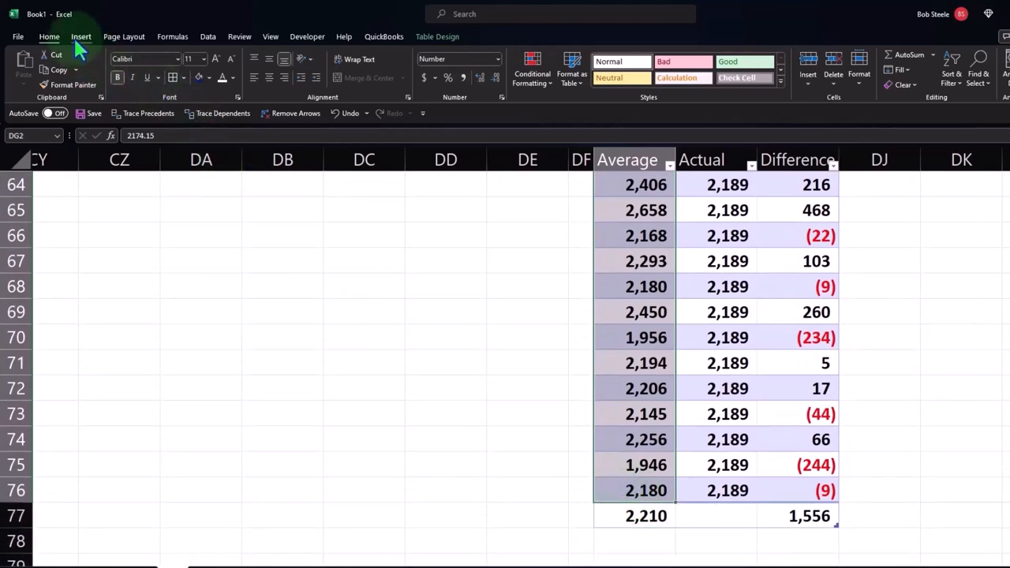
{"action": "left_click", "coordinate": [80, 36]}
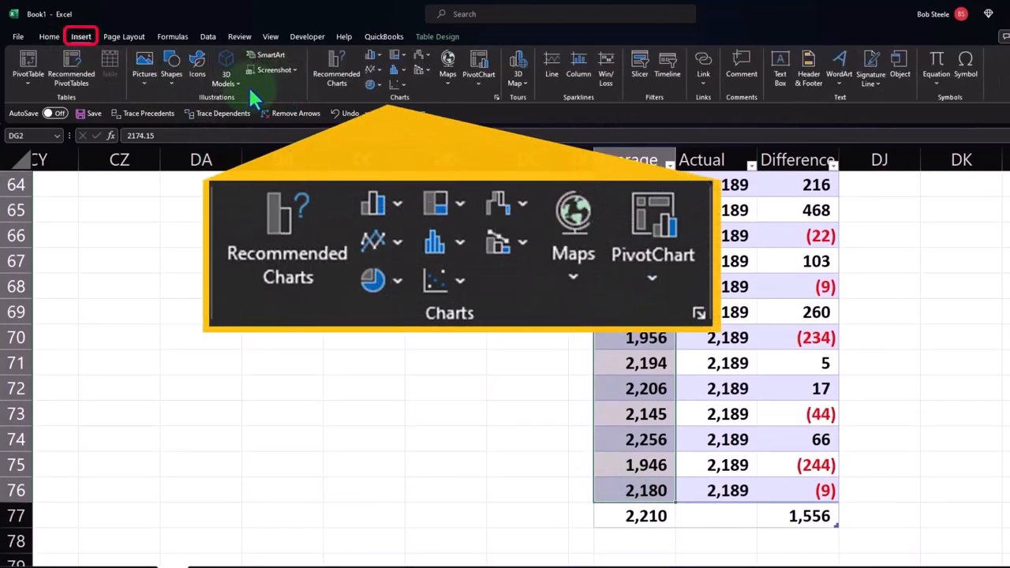
{"action": "left_click", "coordinate": [398, 70]}
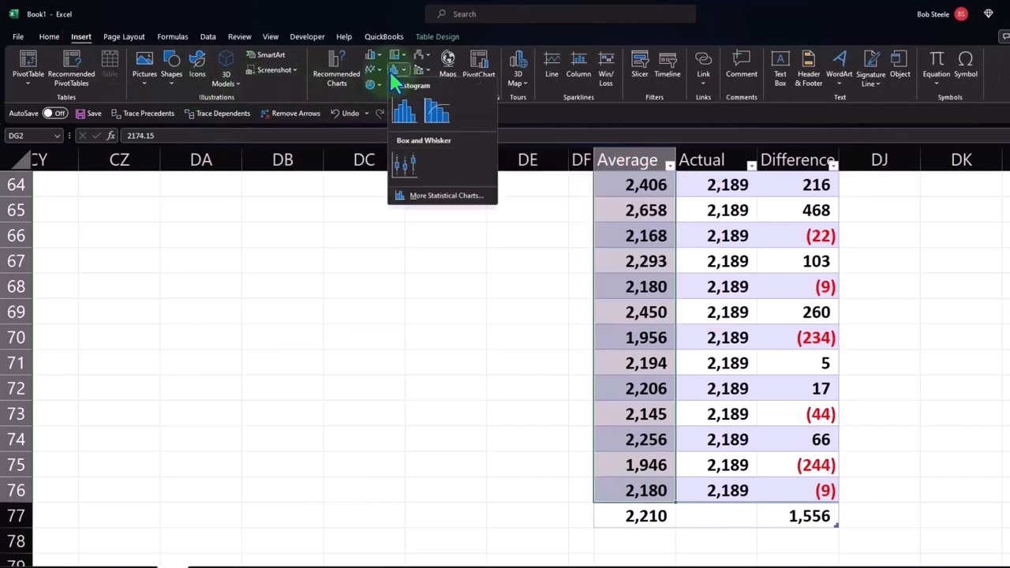
{"action": "left_click", "coordinate": [404, 110]}
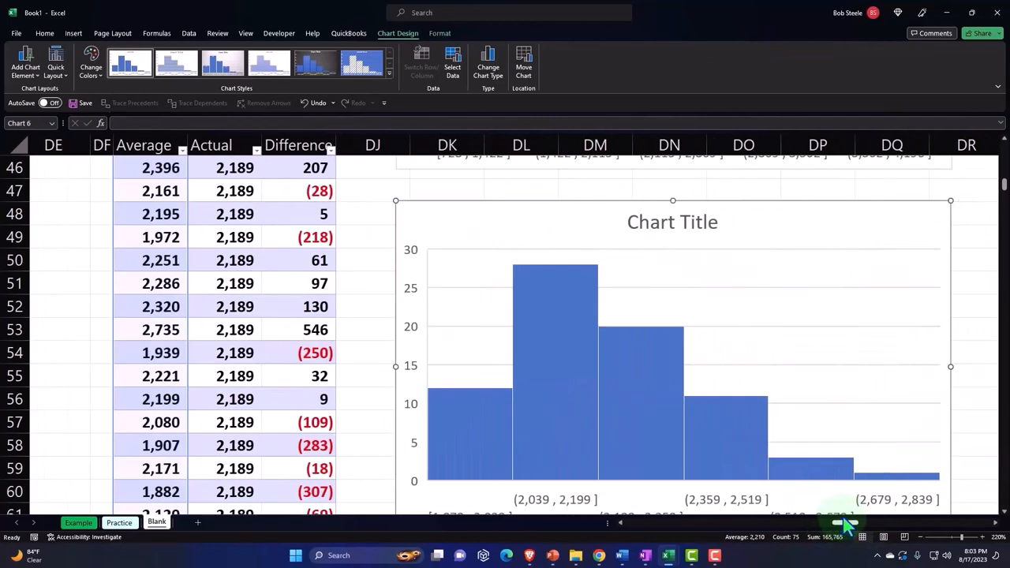
Set the averages histogram's title to Samples
{"action": "left_click", "coordinate": [672, 221]}
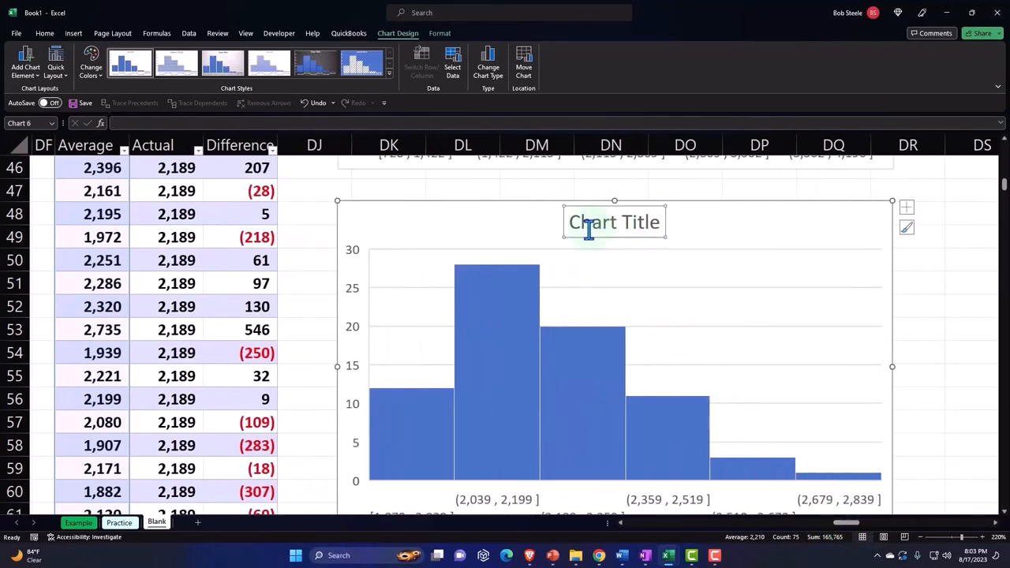
{"action": "type", "text": "Samples"}
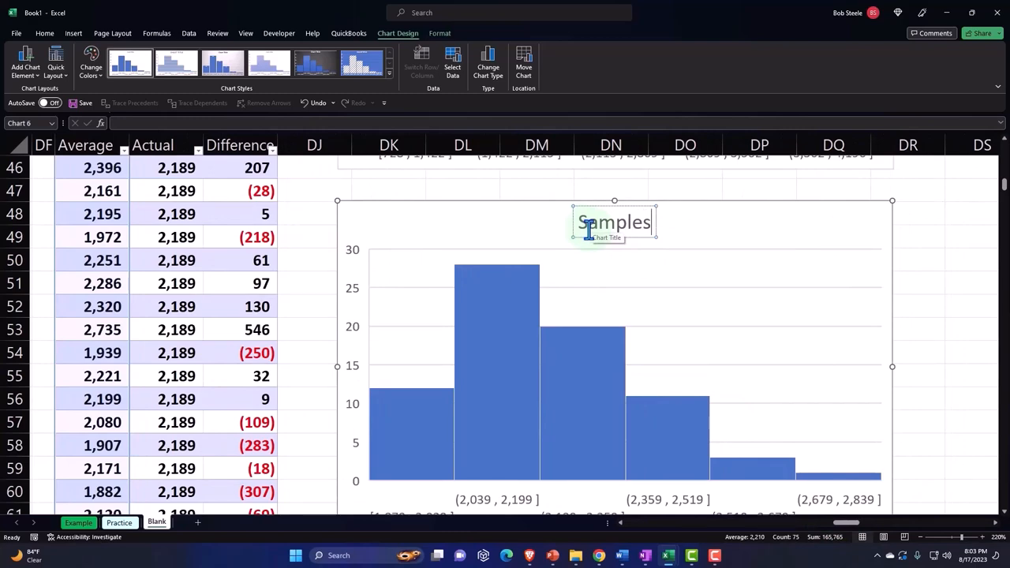
{"action": "scroll", "scroll_direction": "down", "scroll_amount": 3}
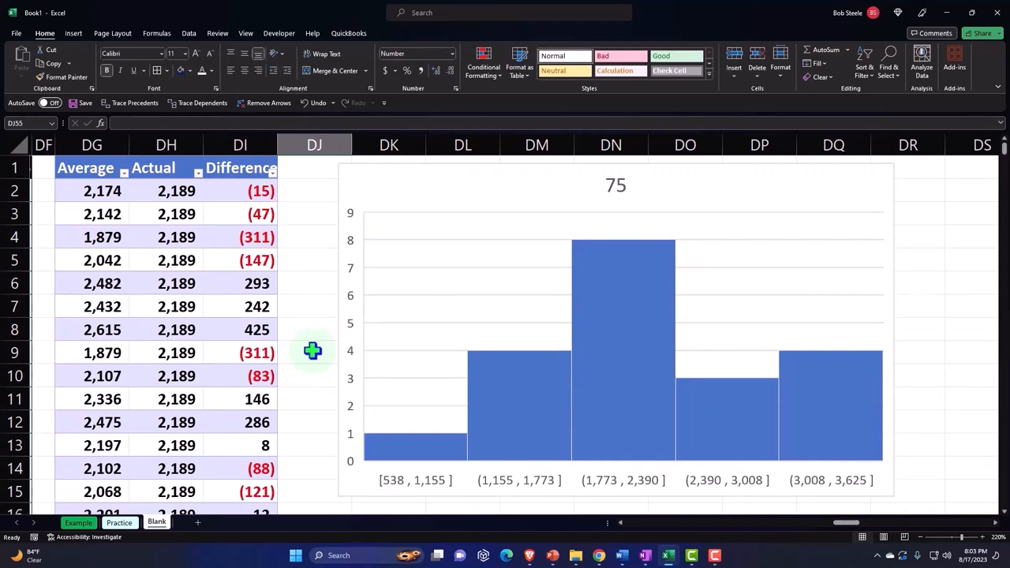
{"action": "mouse_move", "coordinate": [756, 500]}
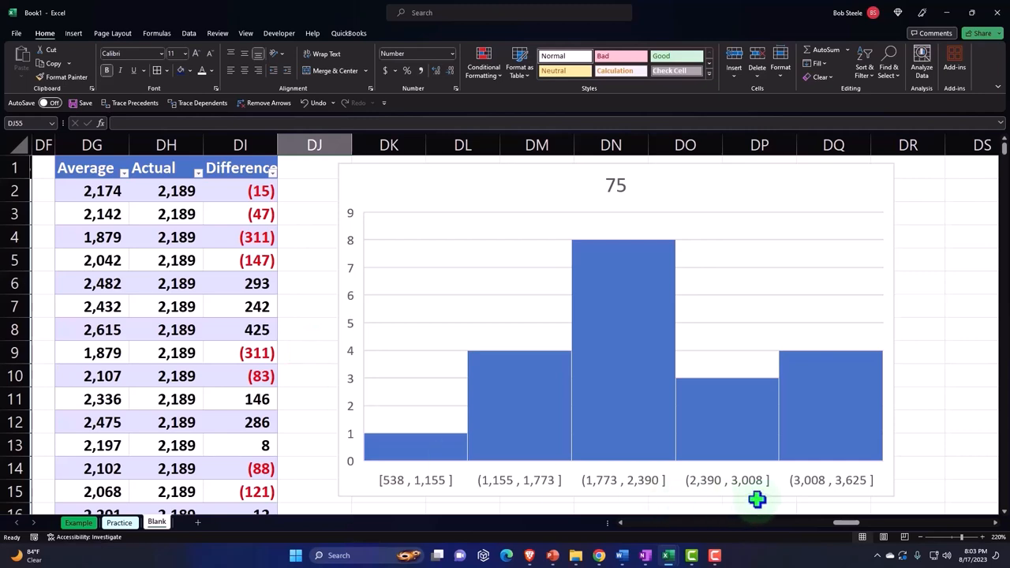
{"action": "scroll", "scroll_direction": "left", "scroll_amount": 3}
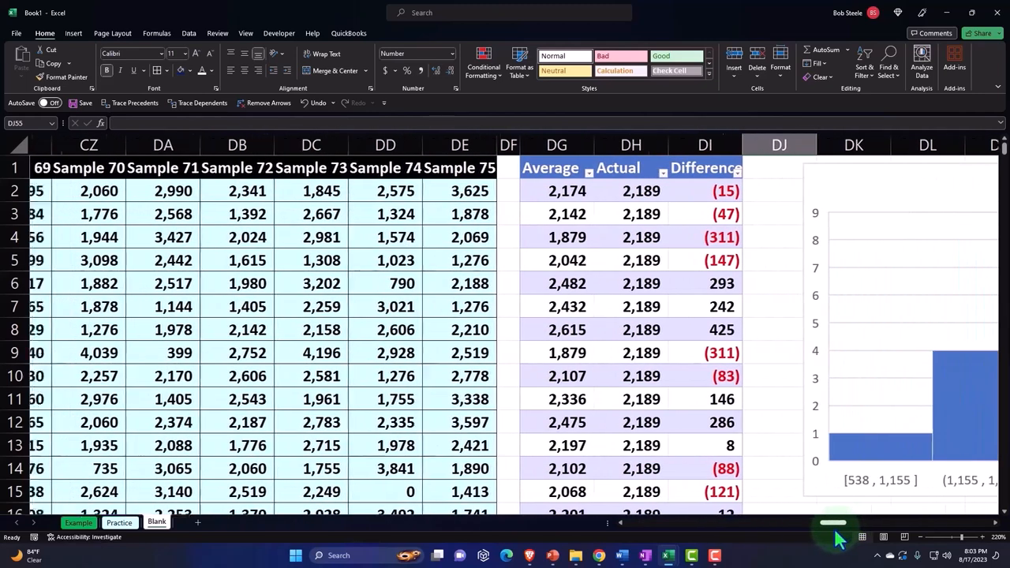